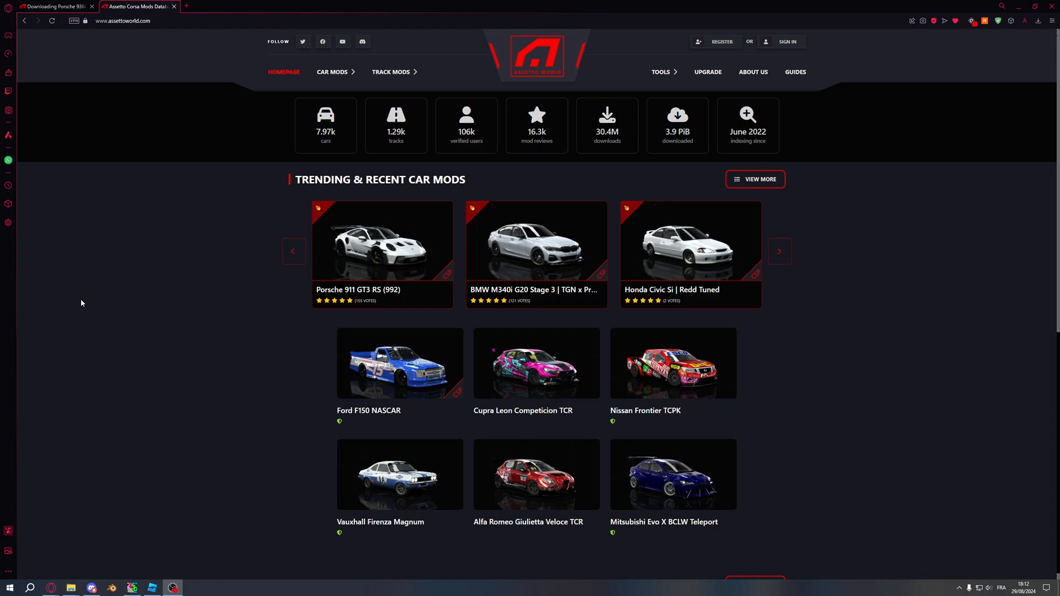
mouse_move(557, 88)
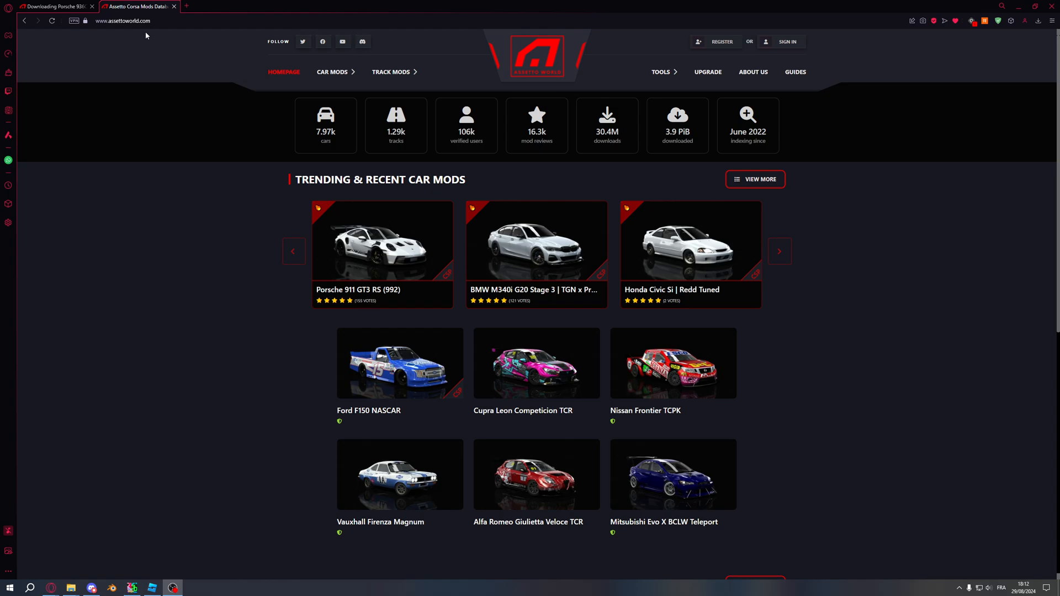
- Open AssettoWorld's latest car mods list and scroll to the Porsche 936C Joest
left_click(332, 71)
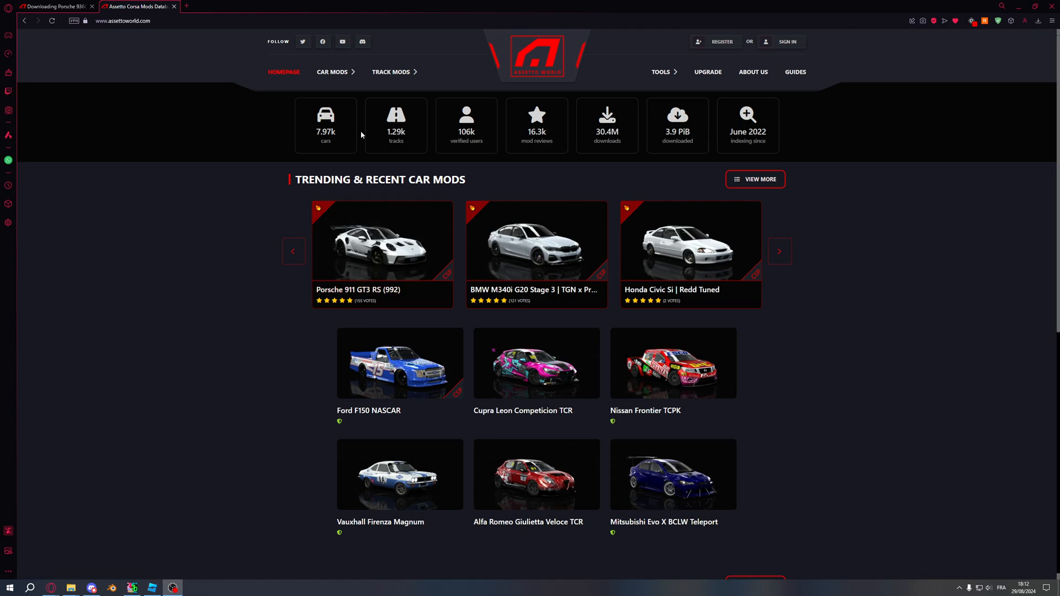
mouse_move(239, 237)
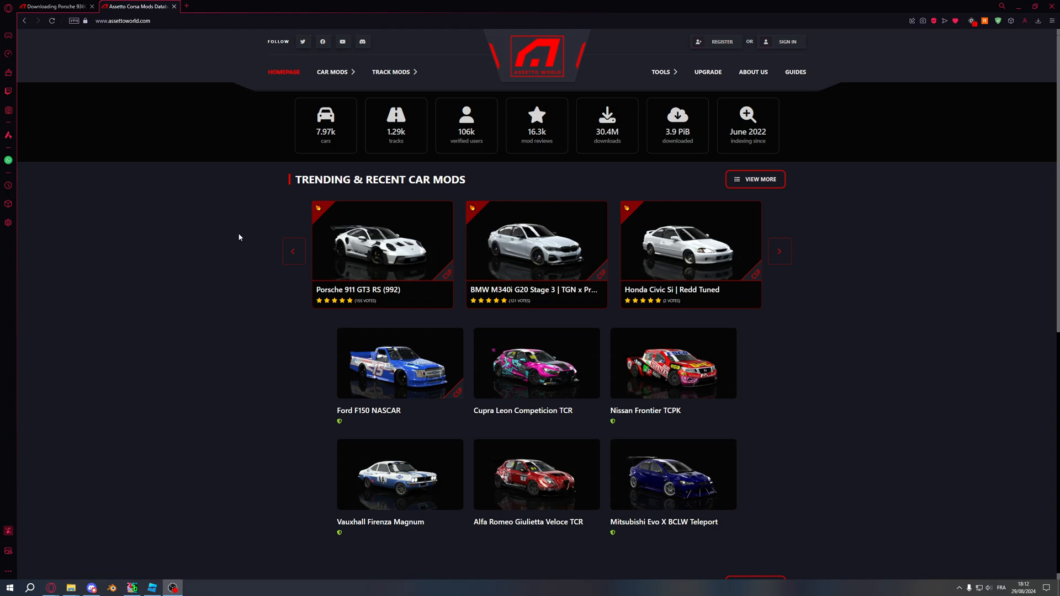
left_click(332, 71)
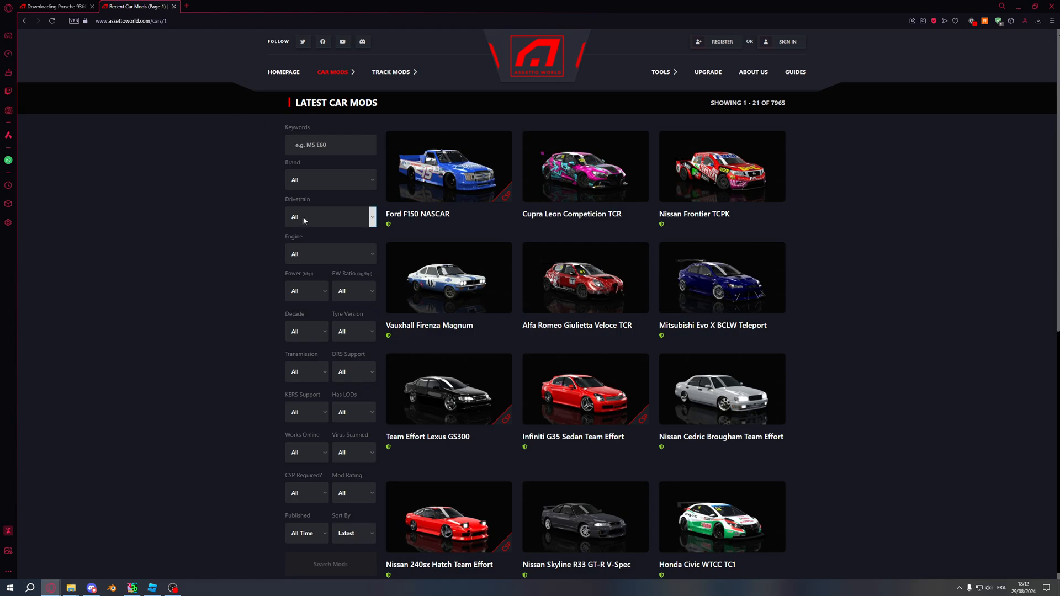
mouse_move(351, 87)
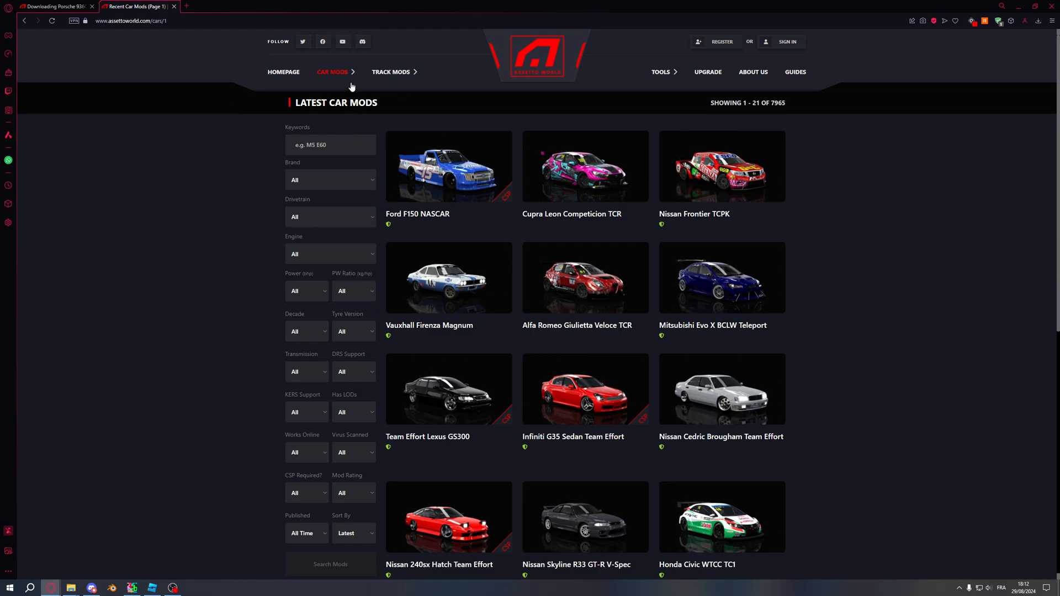
scroll("down", 3)
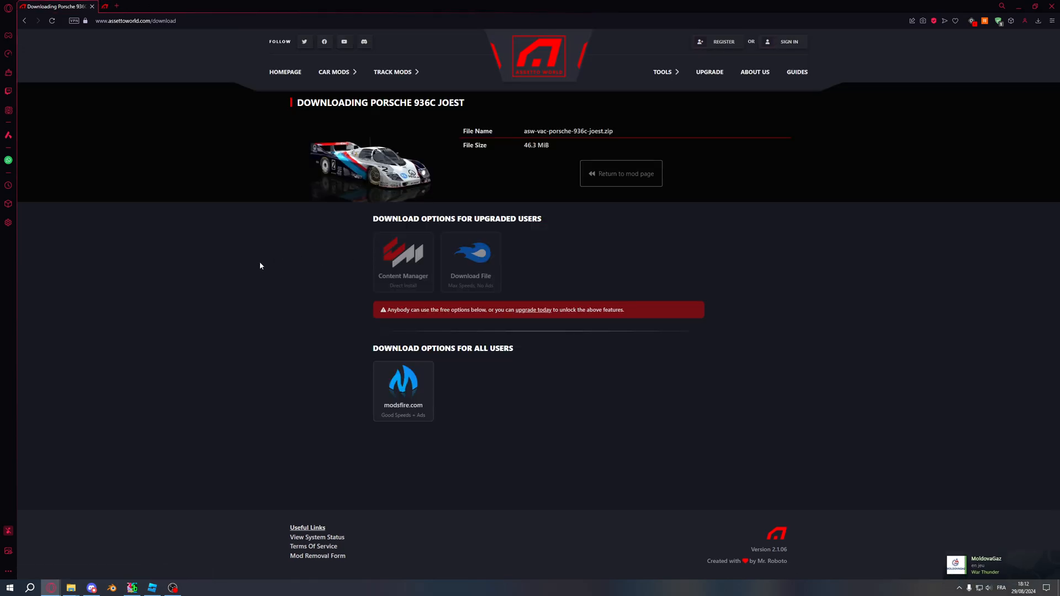
mouse_move(430, 106)
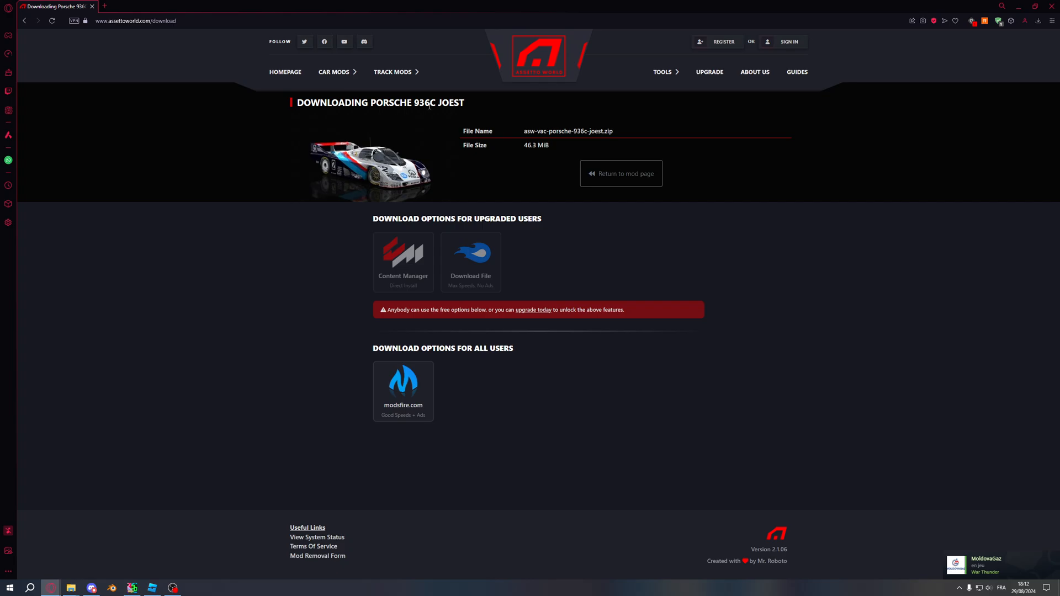
mouse_move(361, 380)
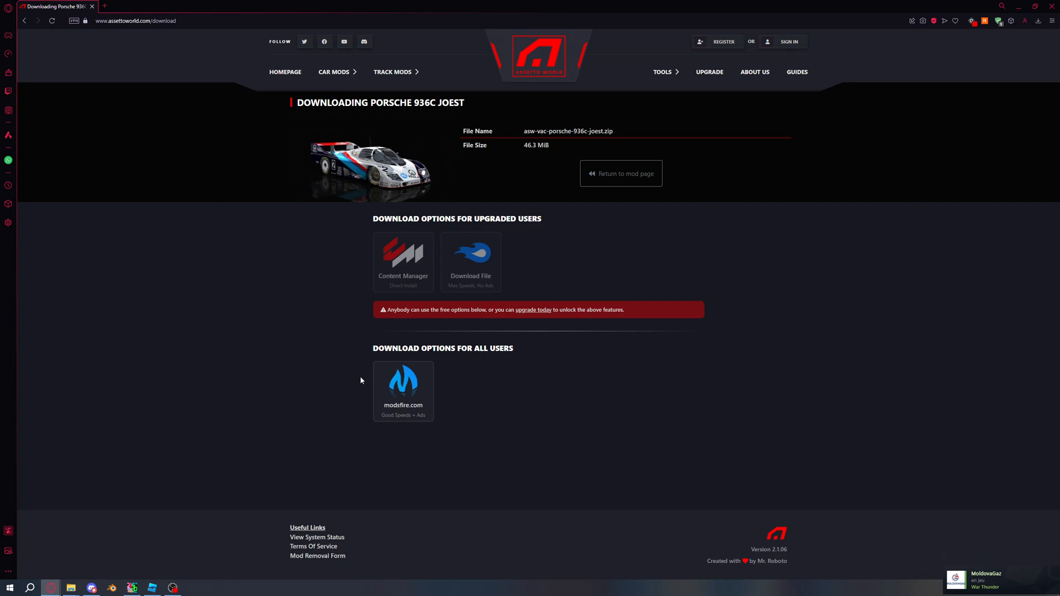
- Generate the ModsFire download link for the Porsche 936C zip, then close the ModsFire tab
left_click(403, 379)
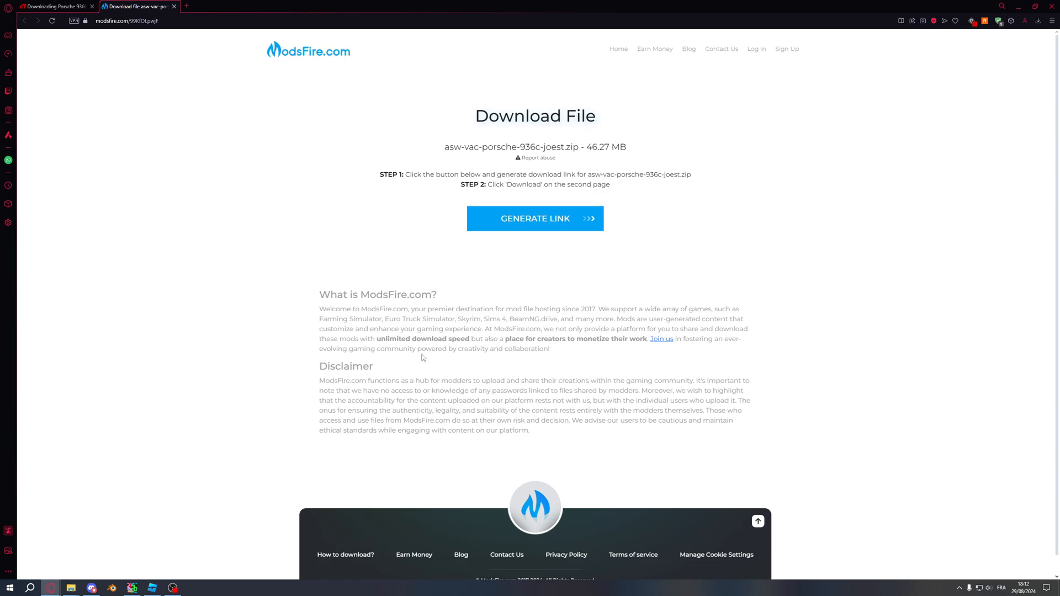
left_click(536, 219)
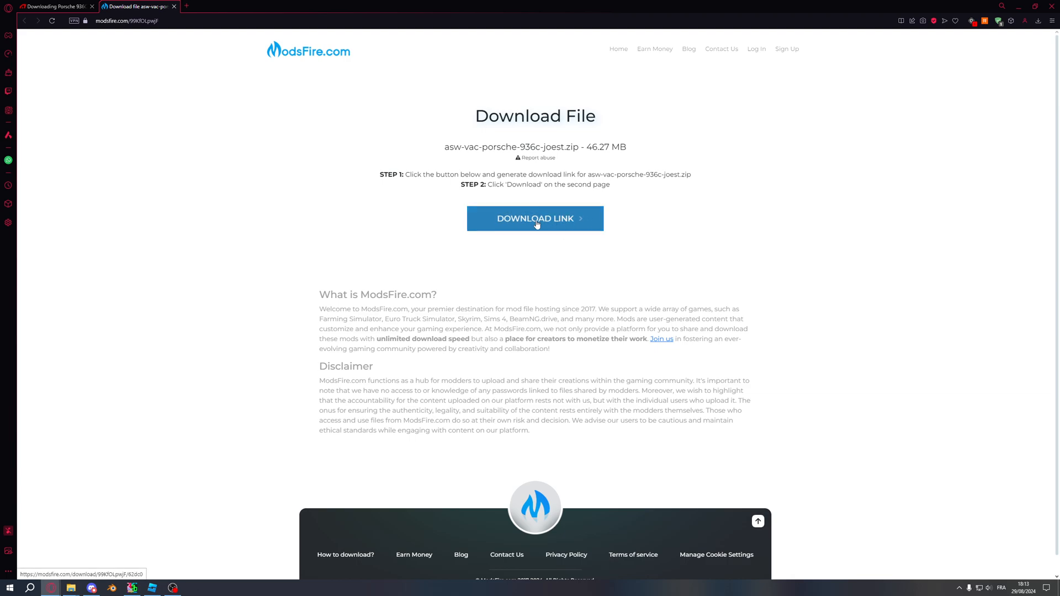
left_click(535, 218)
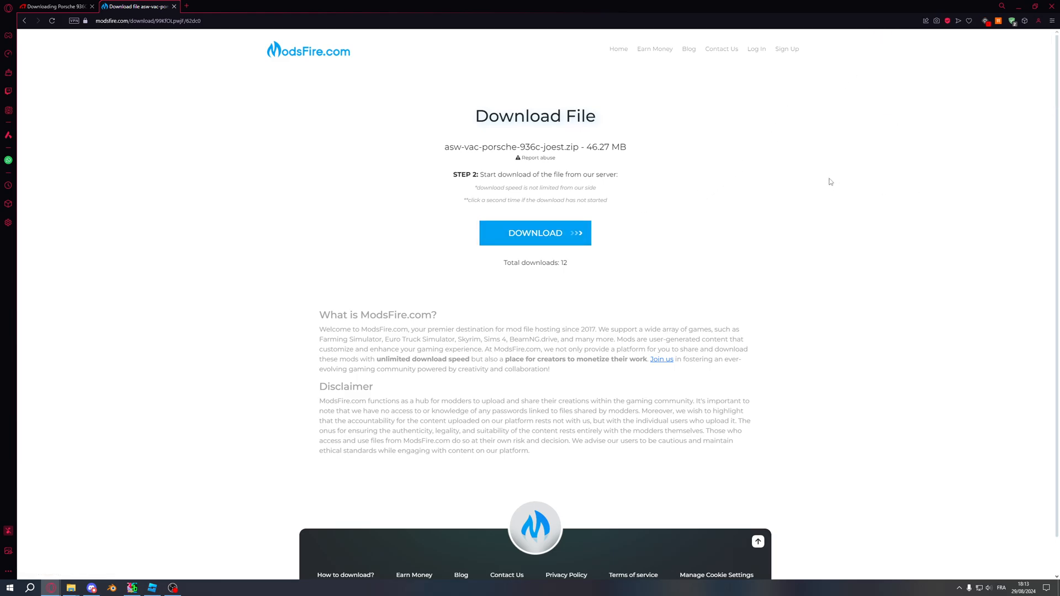
left_click(173, 6)
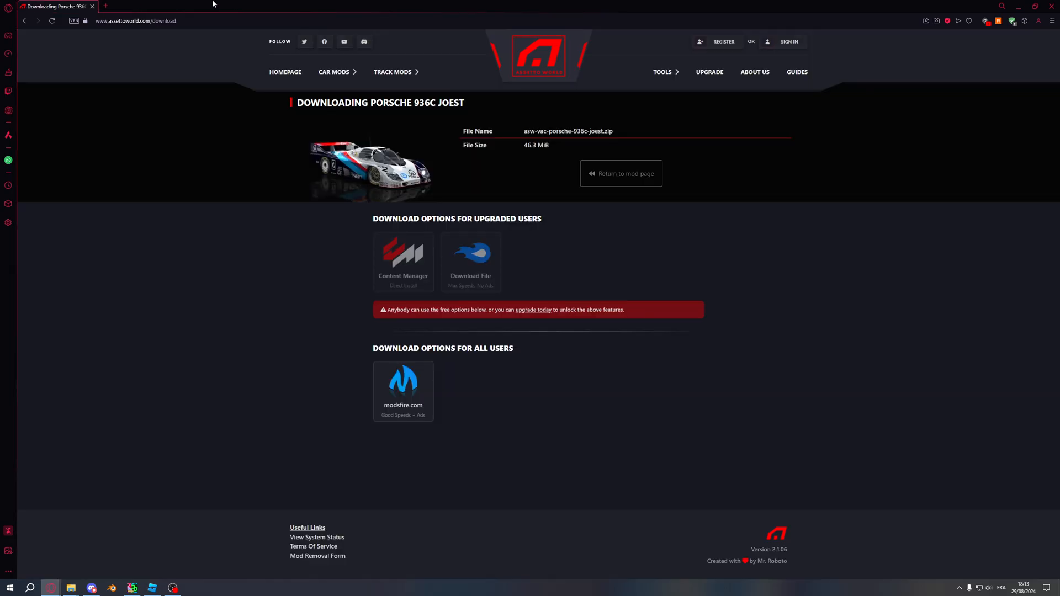
- Extract the Porsche 936C zip here in the Tutorial folder, then close File Explorer
left_click(172, 587)
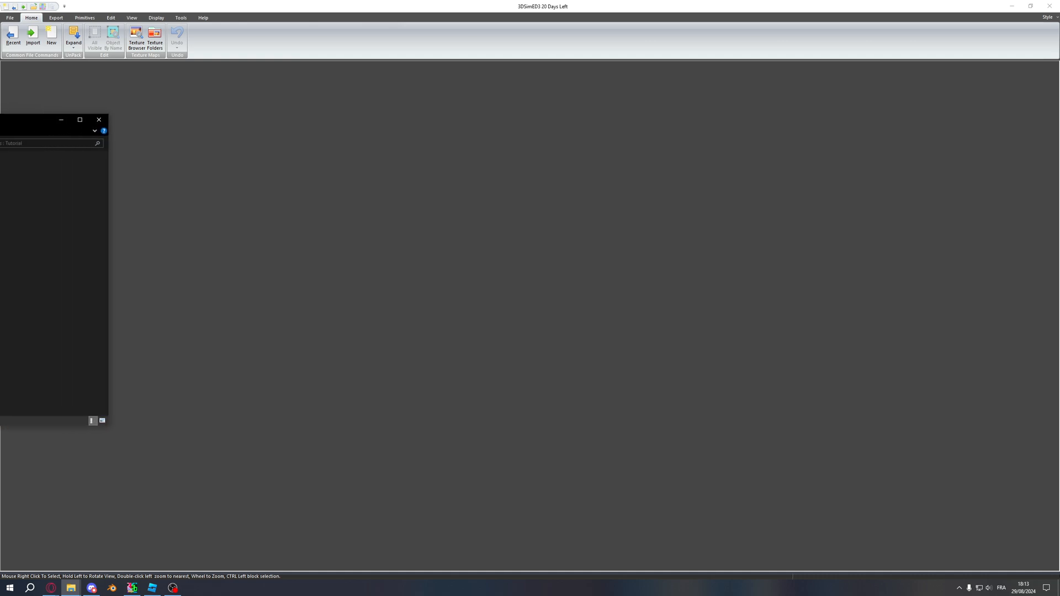
left_click(99, 120)
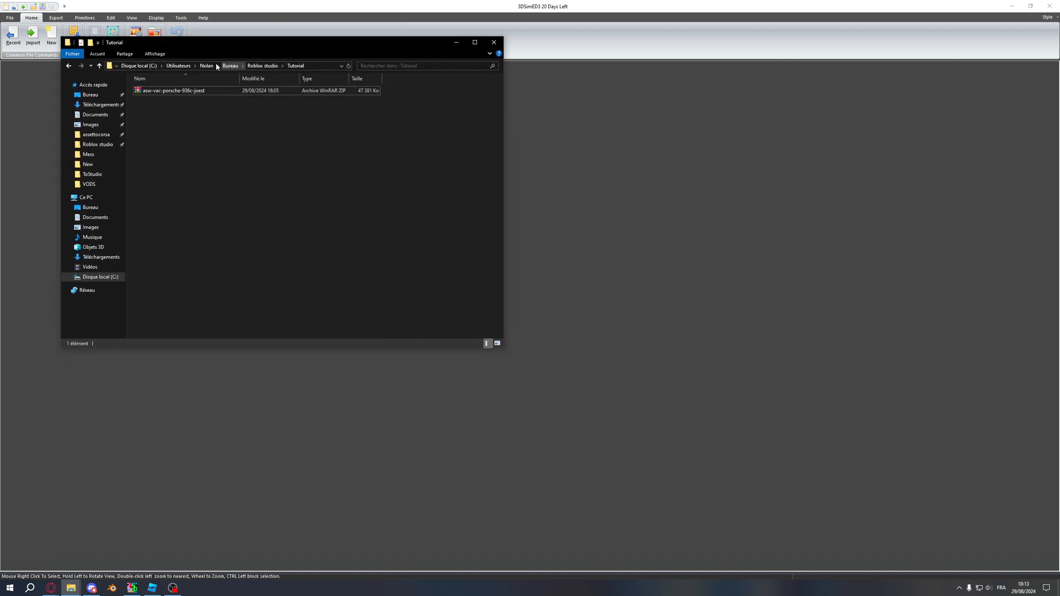
mouse_move(164, 102)
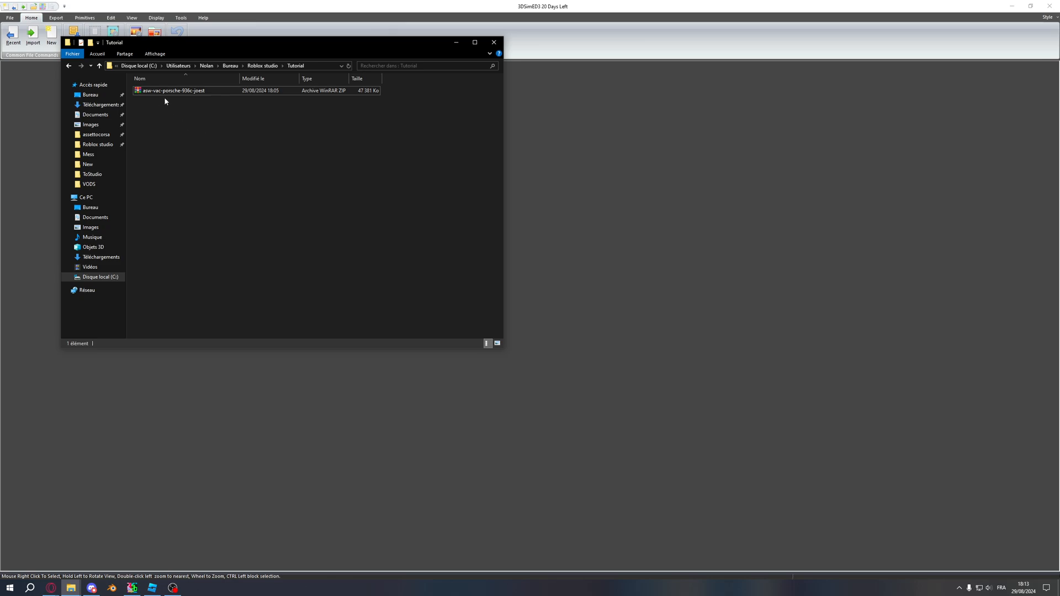
right_click(172, 90)
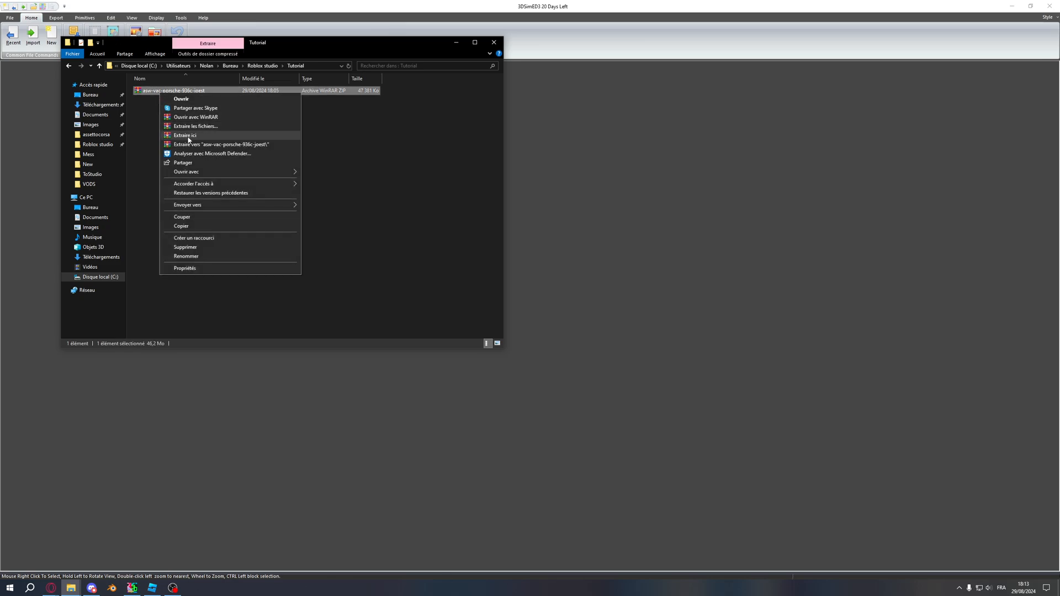
left_click(184, 135)
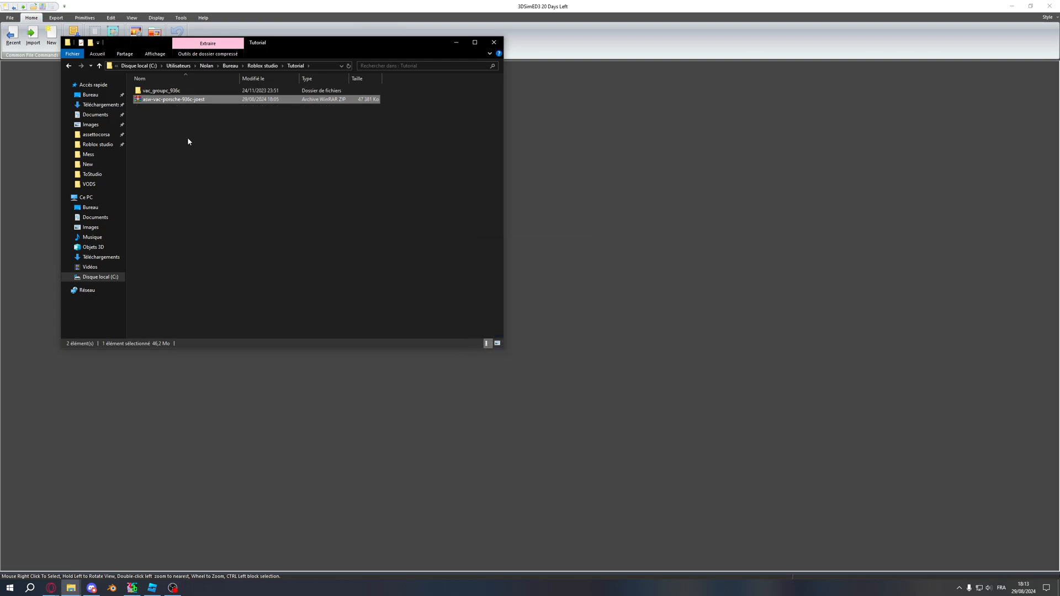
left_click(161, 90)
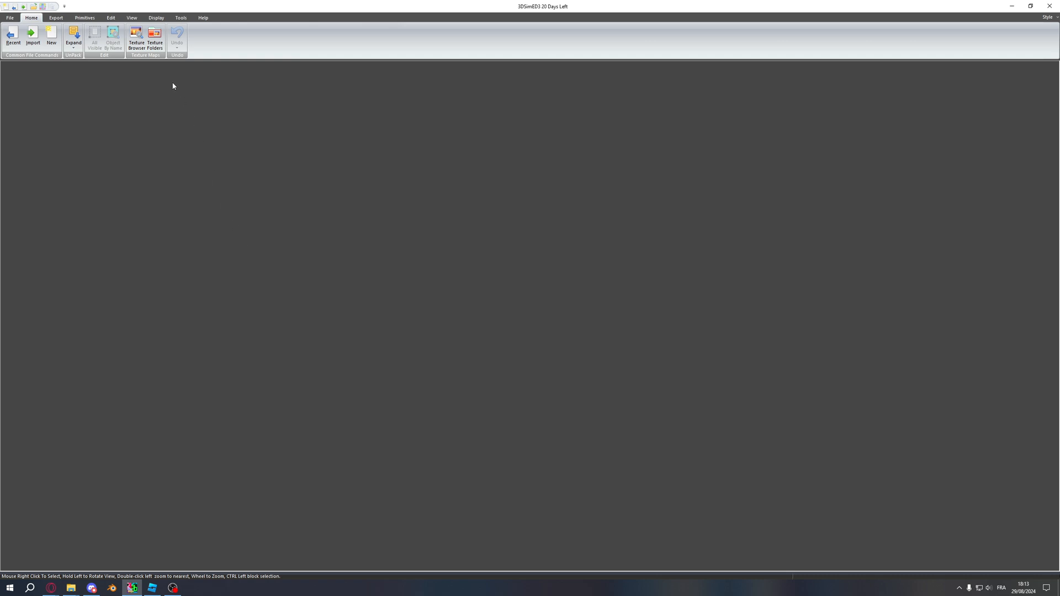
mouse_move(986, 39)
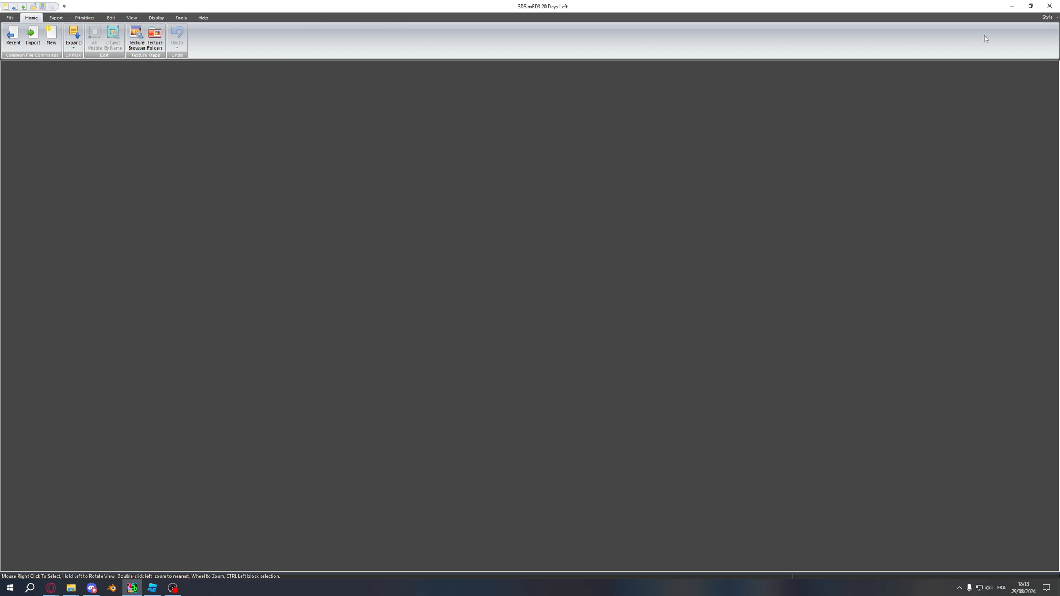
left_click(1049, 6)
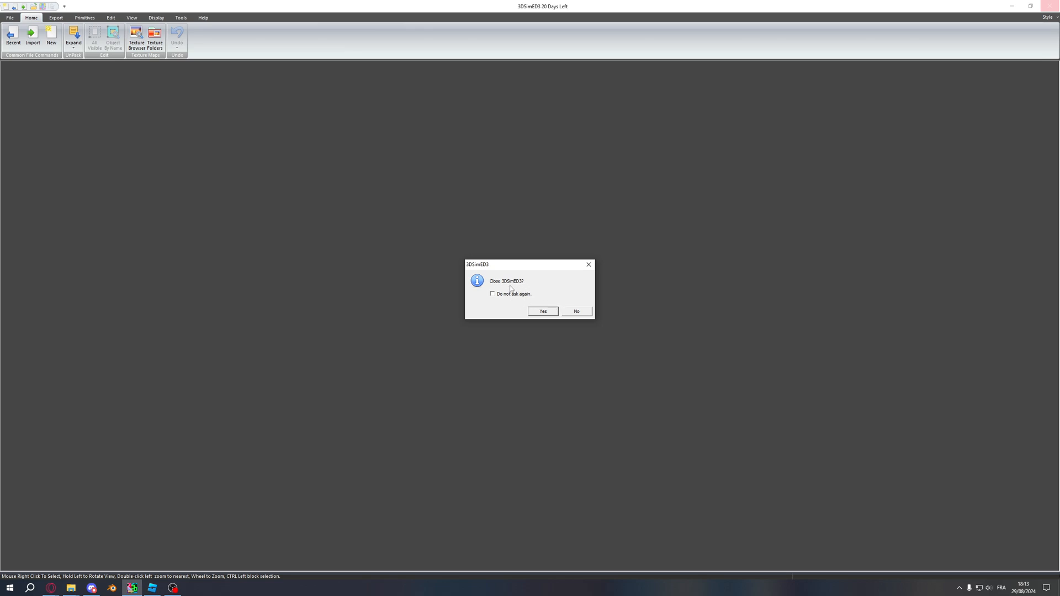
mouse_move(523, 287)
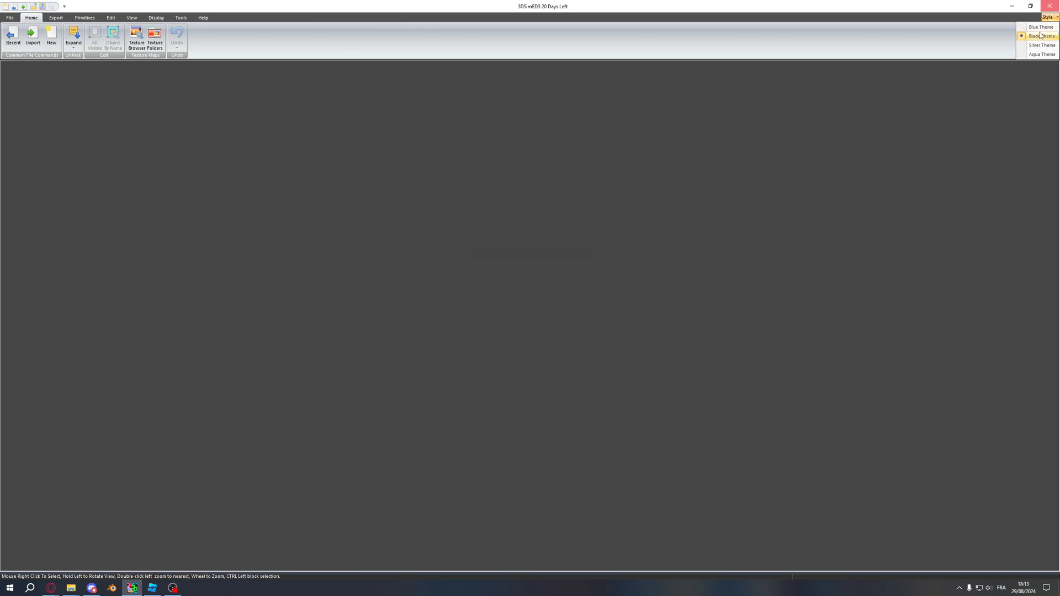
left_click(1042, 45)
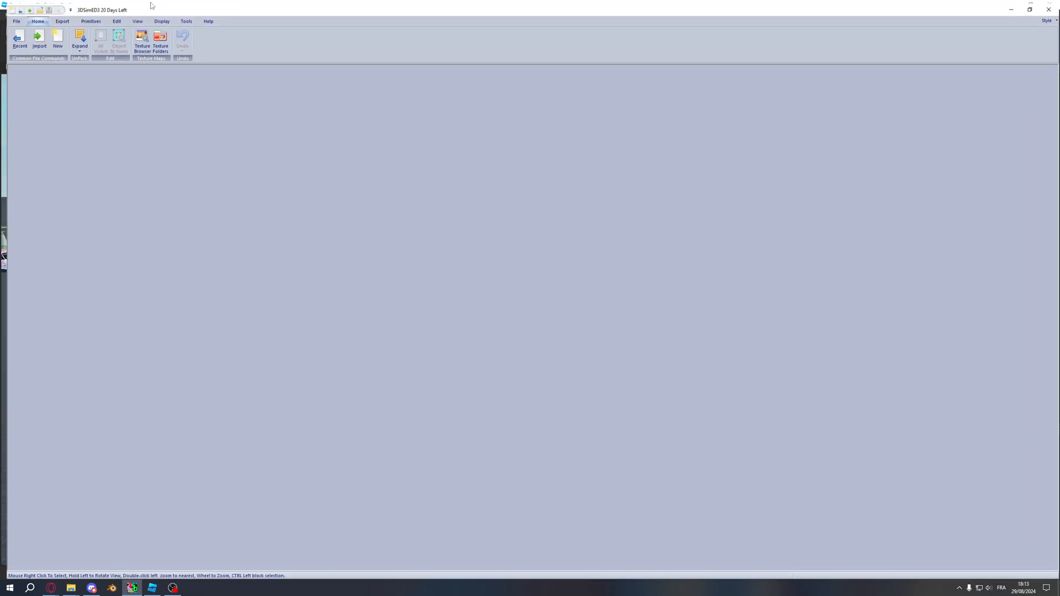
left_click(1049, 18)
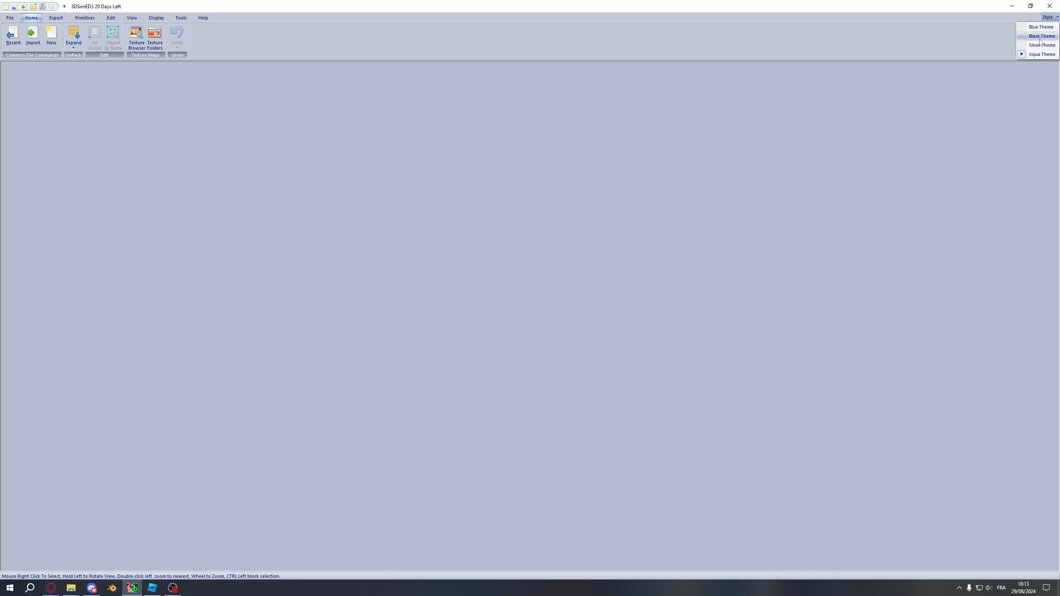
left_click(33, 37)
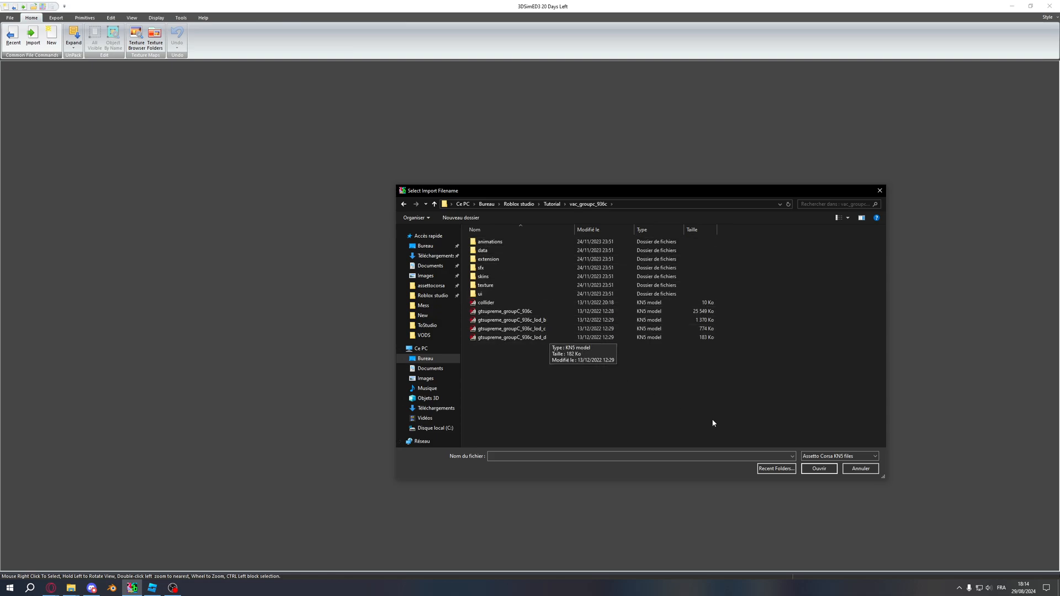
- Import the gtsupreme_groupC_936c car file with the Temporary Folder option
left_click(873, 455)
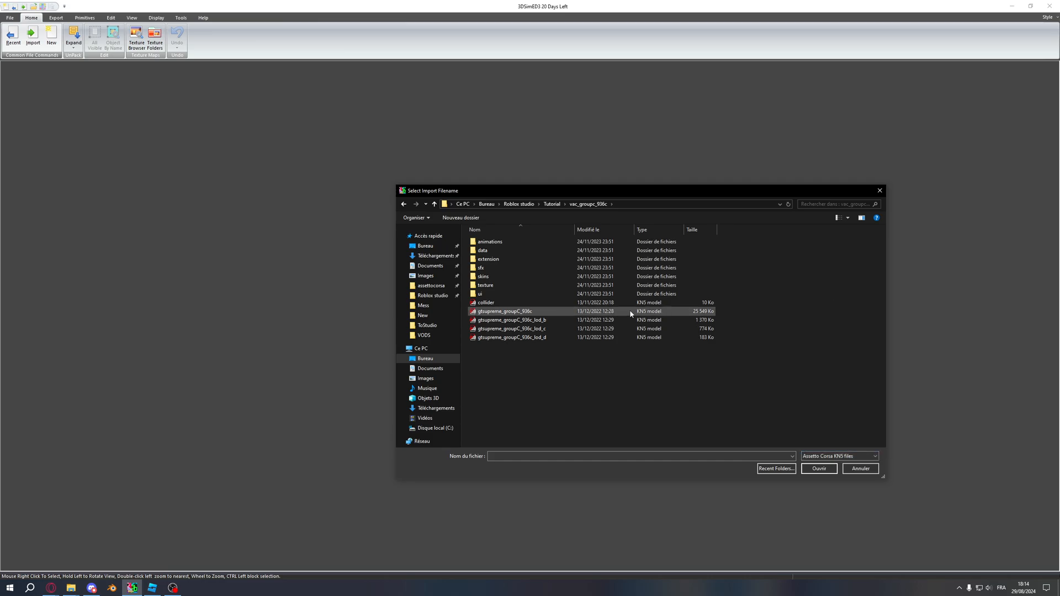
left_click(818, 469)
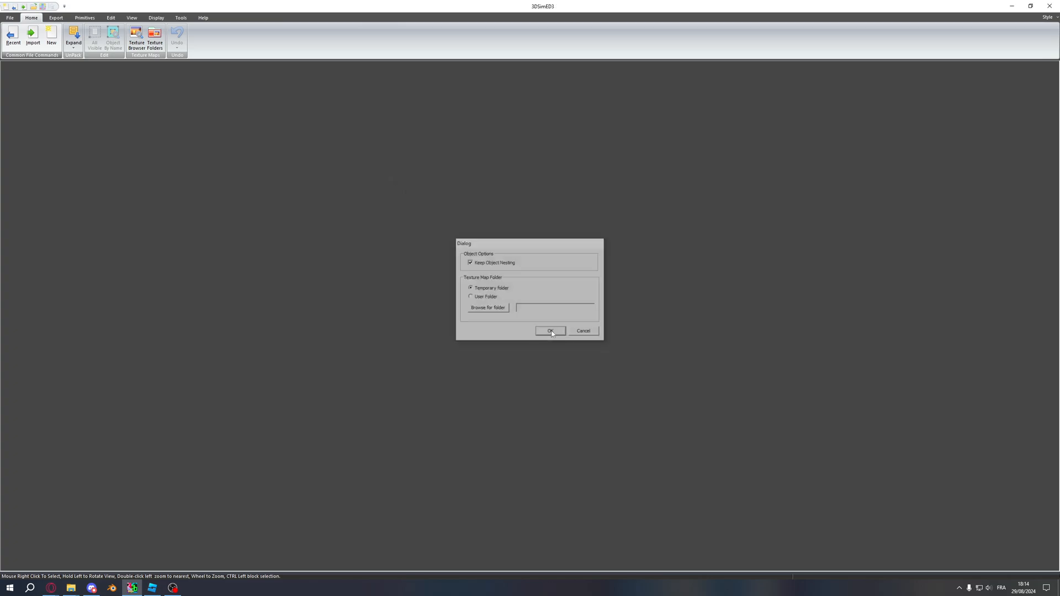
left_click(550, 331)
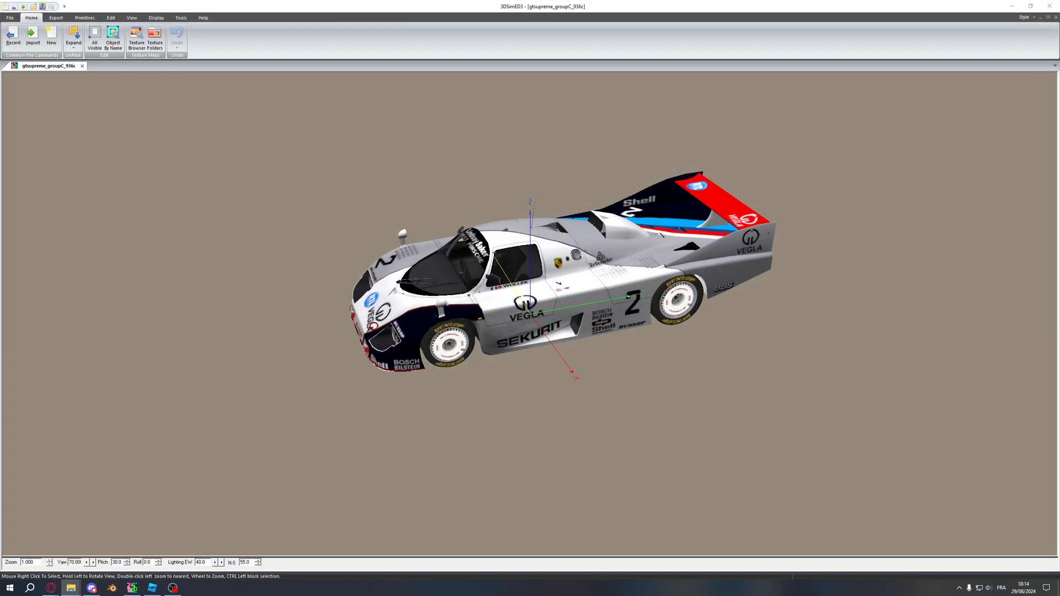
left_click(70, 587)
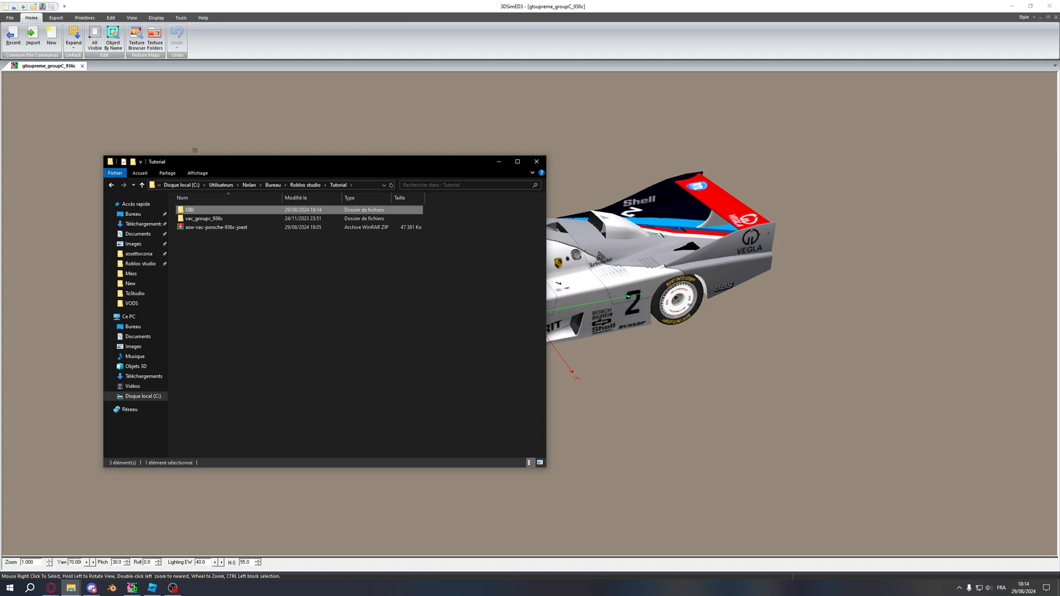
left_click(536, 161)
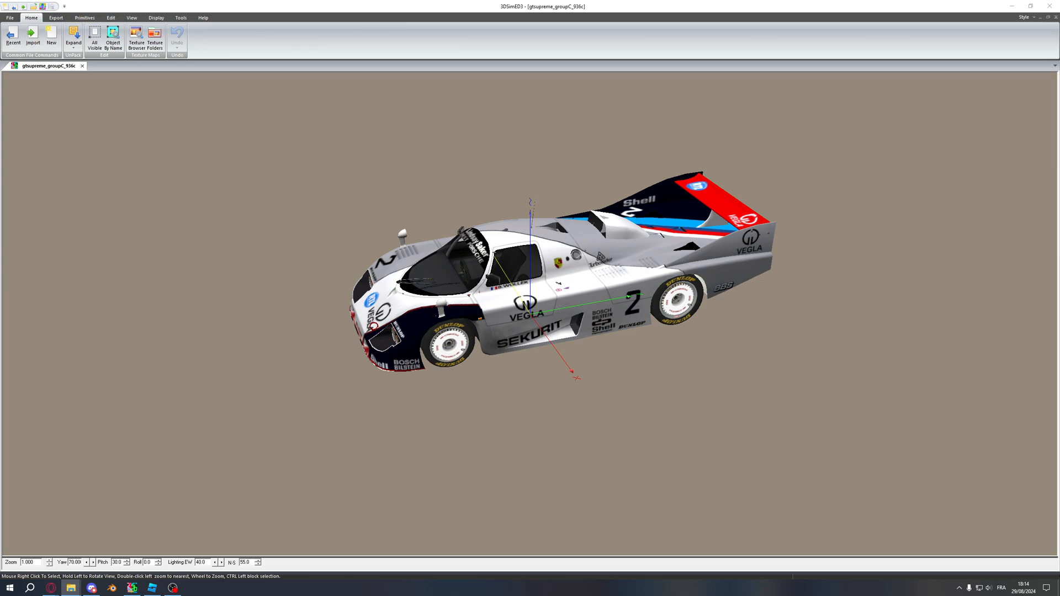
- Run Texture Map Conversion to PNG with Tutorial\OBJ as the destination
left_click(181, 17)
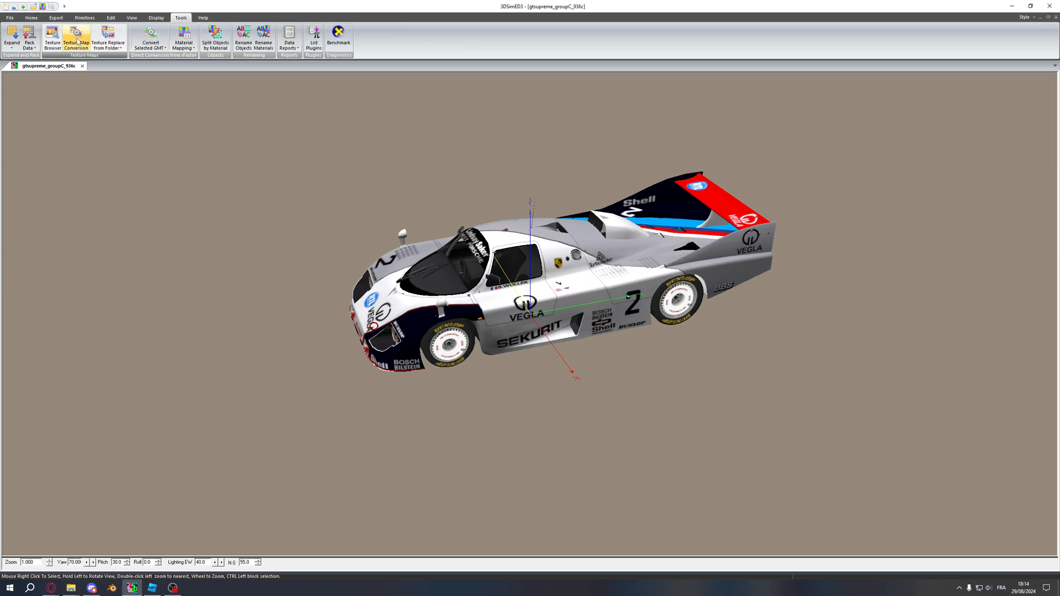
left_click(76, 38)
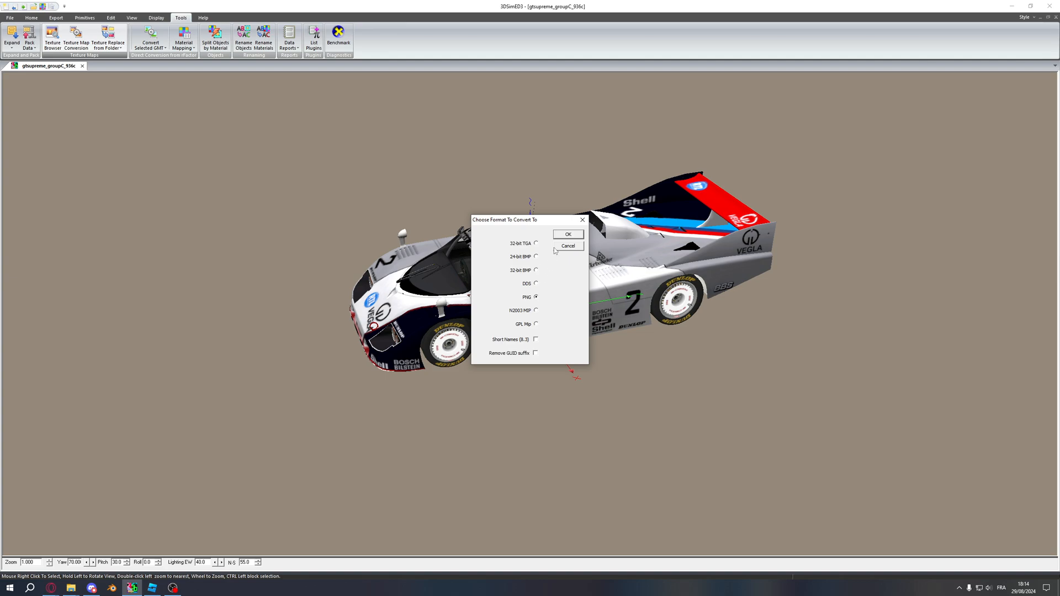
mouse_move(560, 262)
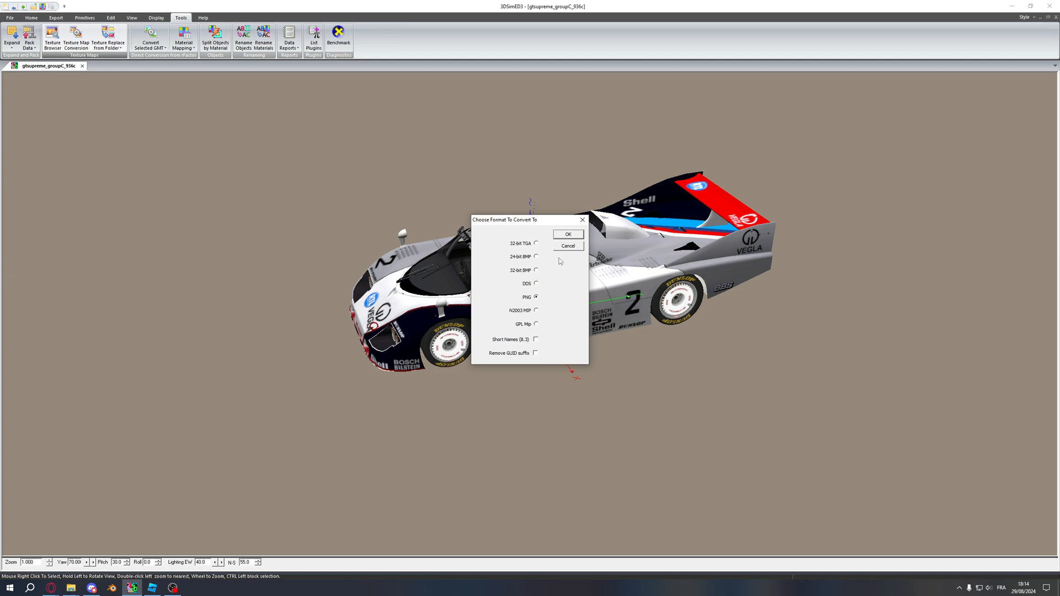
left_click(568, 234)
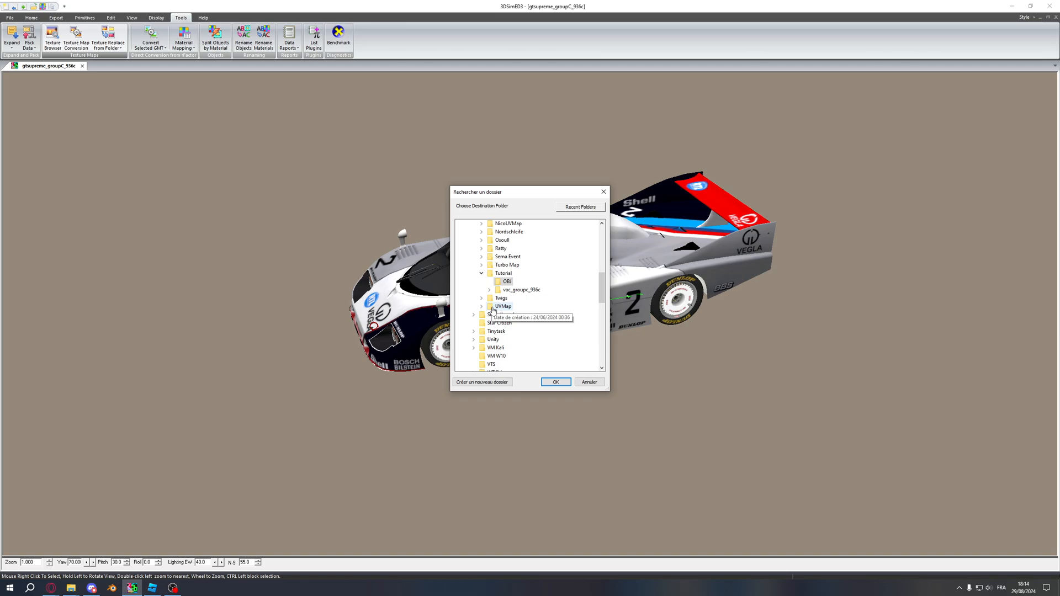
mouse_move(506, 281)
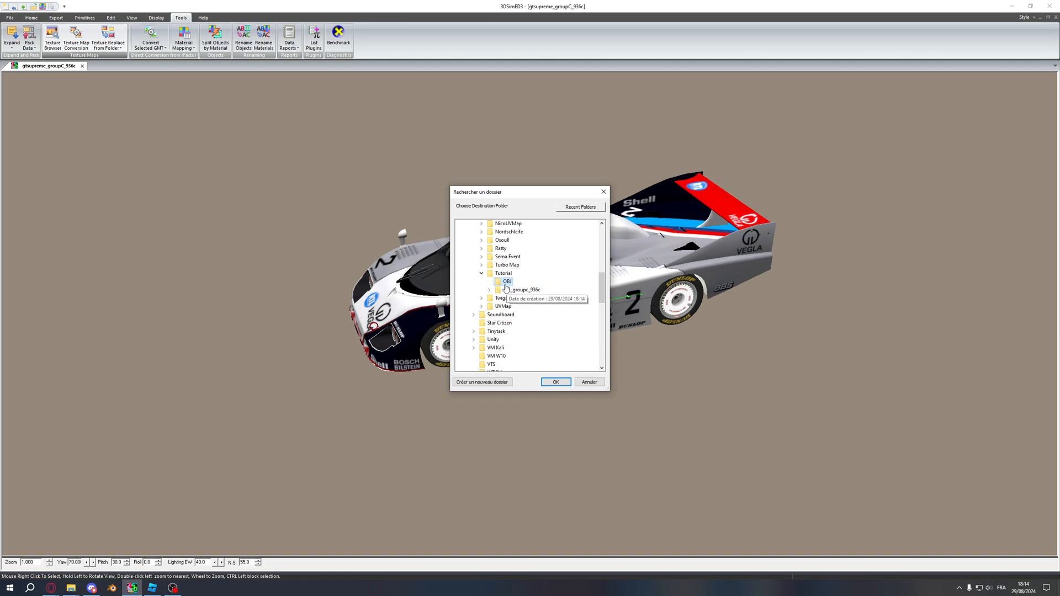
left_click(555, 378)
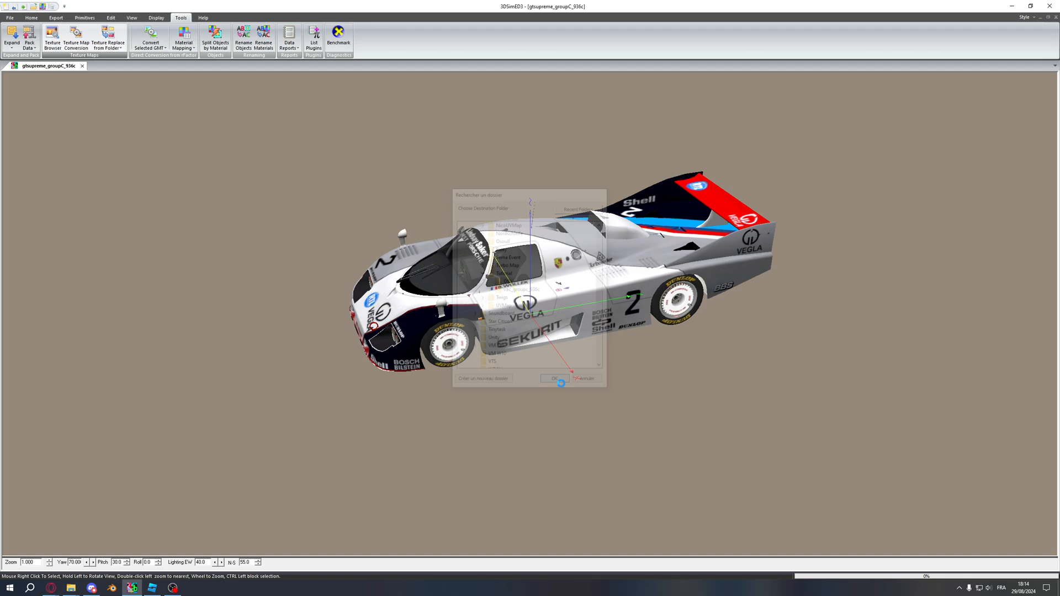
left_click(554, 378)
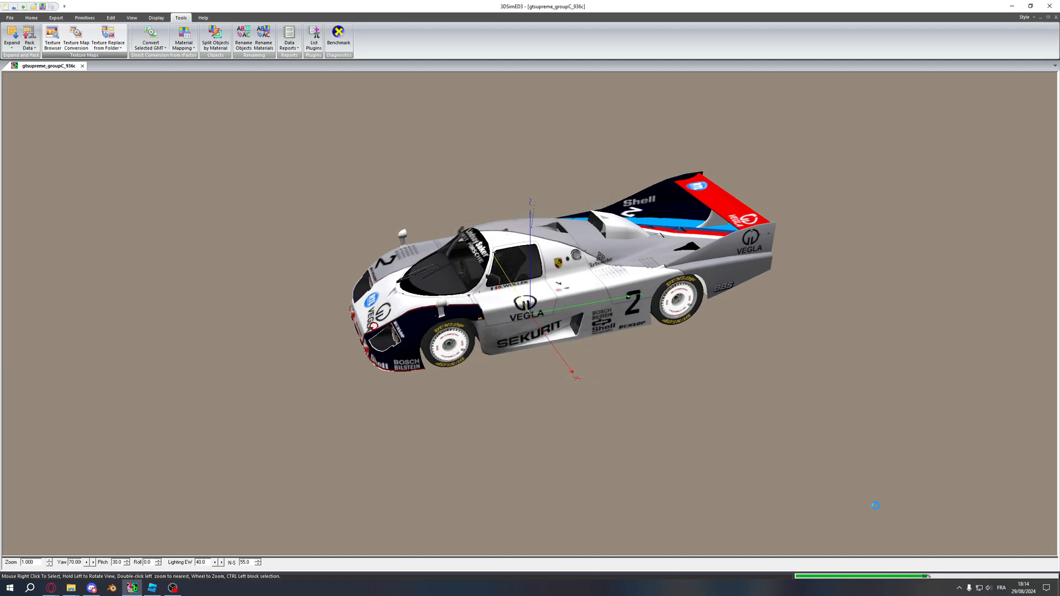
mouse_move(642, 405)
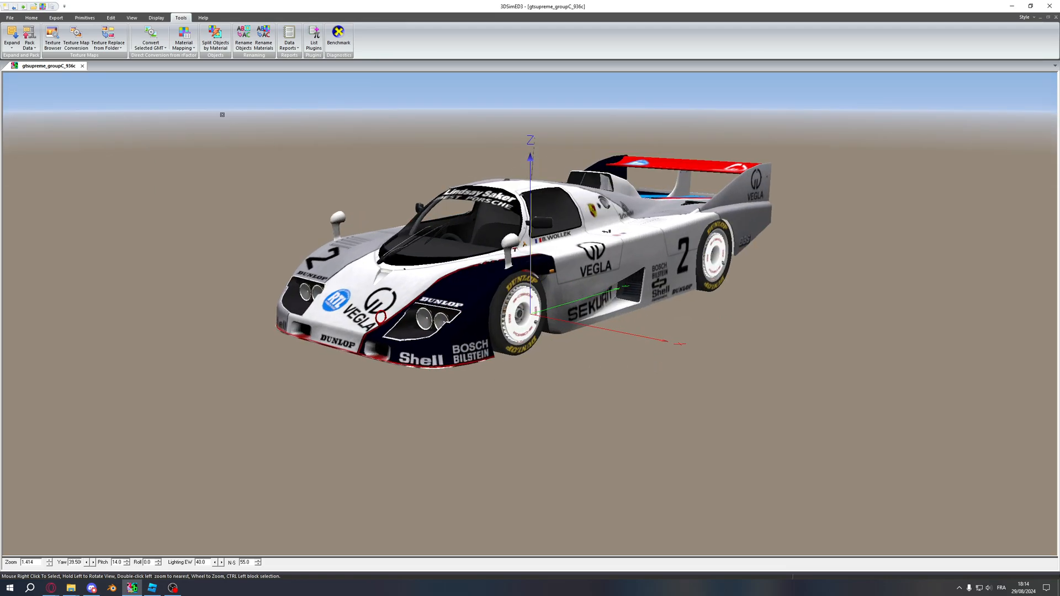
- Plugin-export the car as Wavefront Obj into the Tutorial OBJ folder
left_click(56, 17)
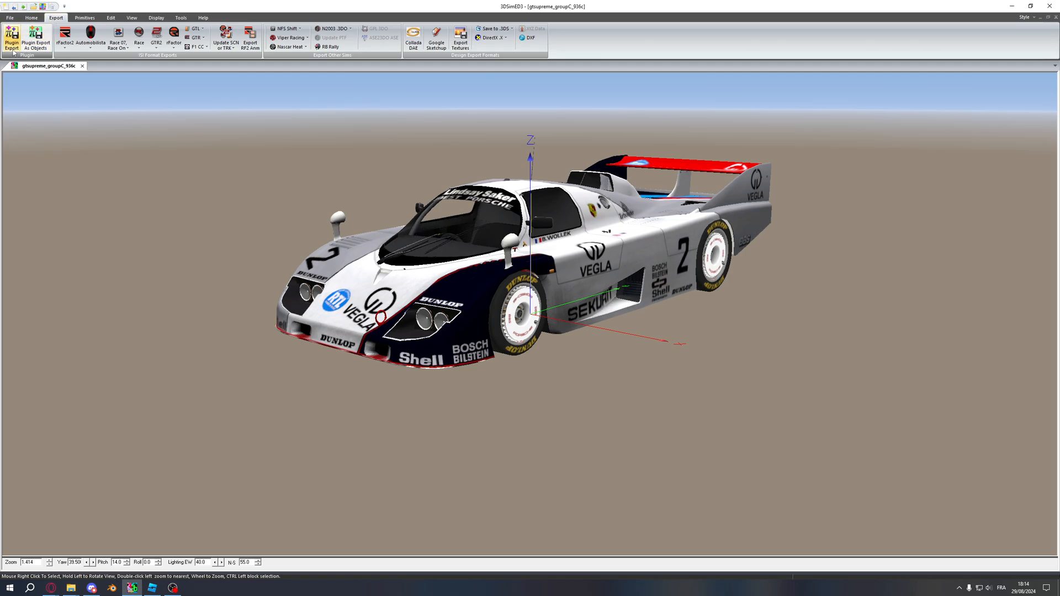
left_click(12, 38)
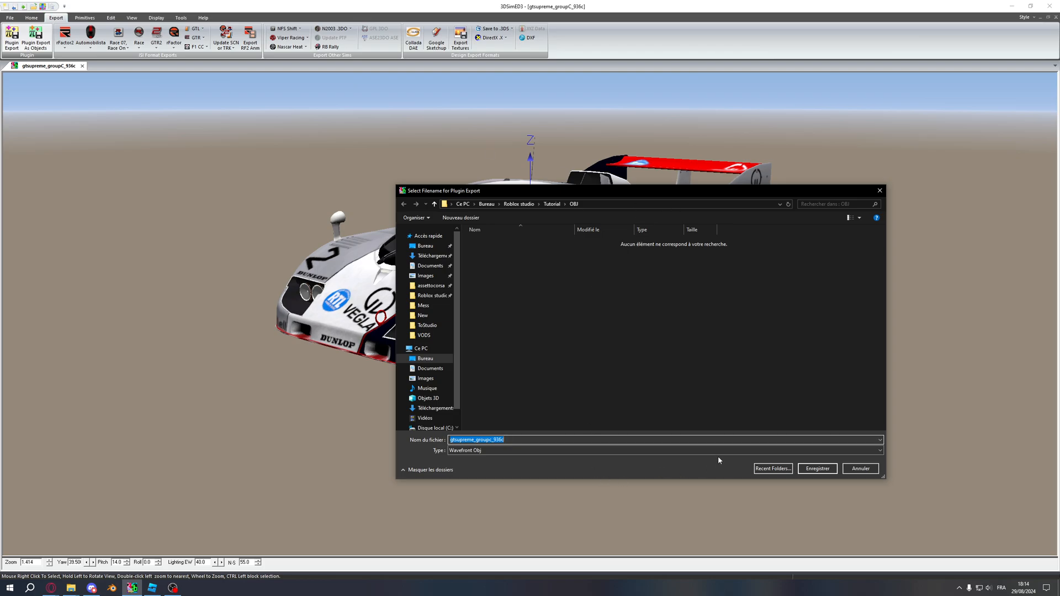
left_click(880, 451)
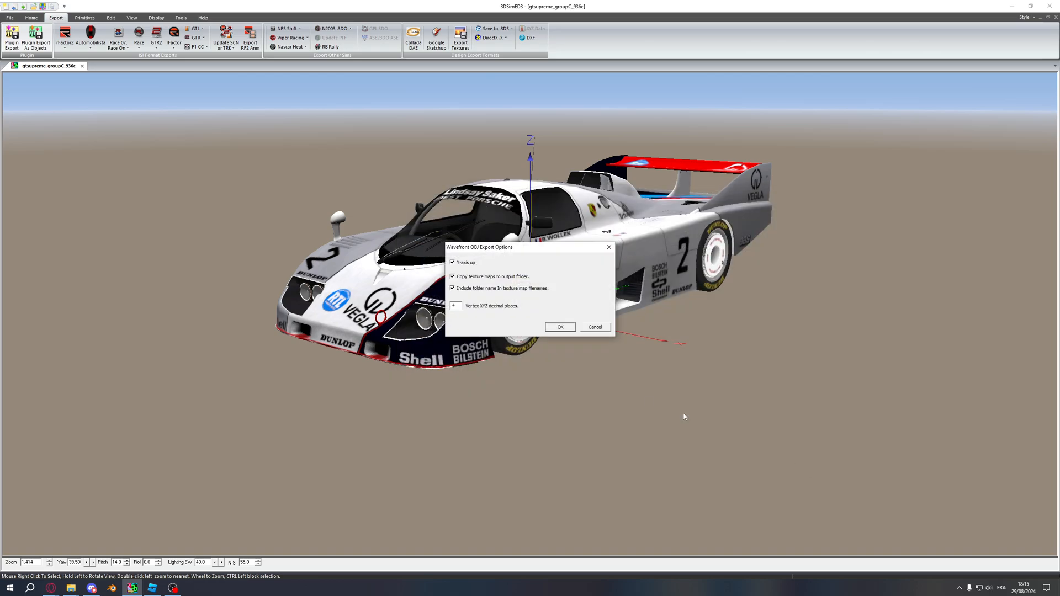
mouse_move(526, 288)
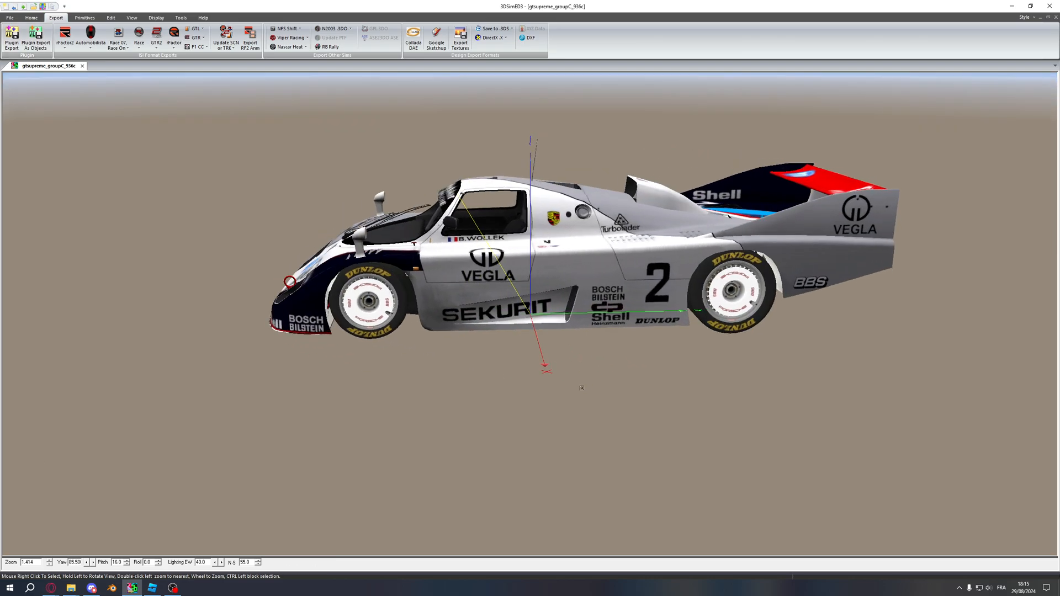
mouse_move(69, 587)
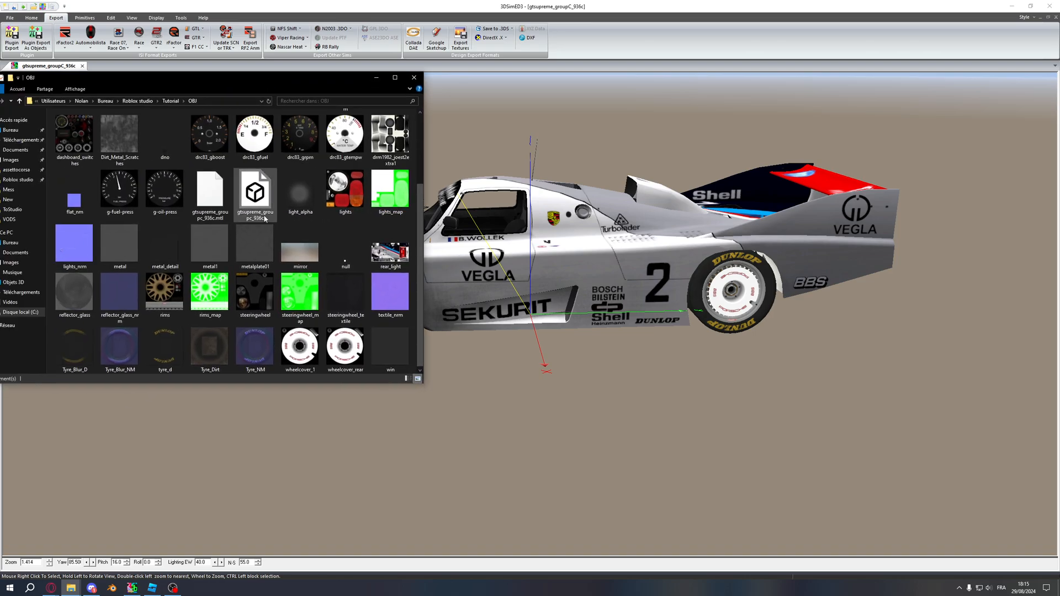
- Close the OBJ folder window and switch to Roblox Studio
left_click(413, 77)
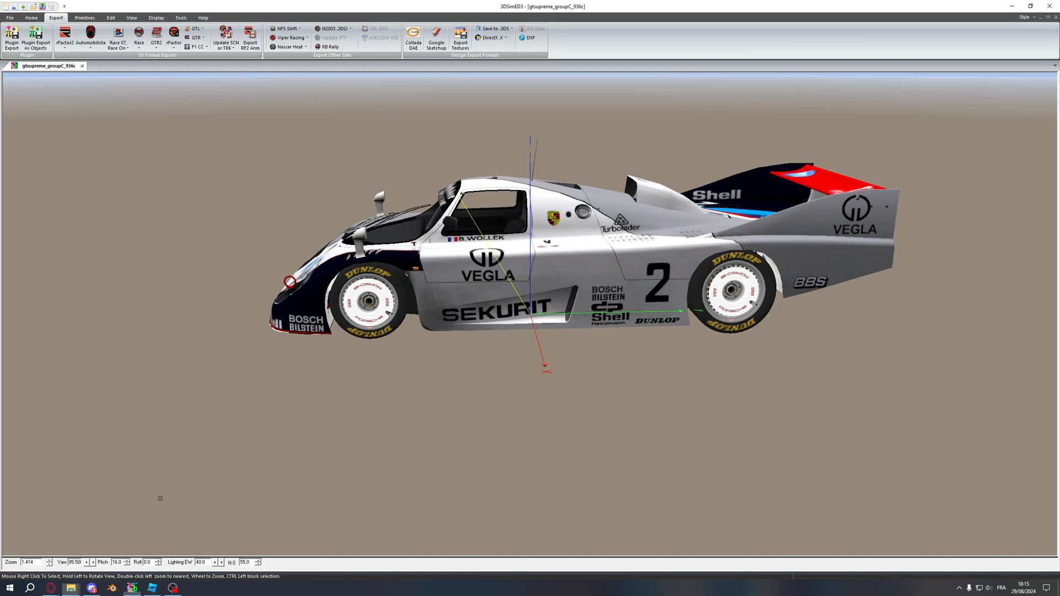
left_click(1052, 6)
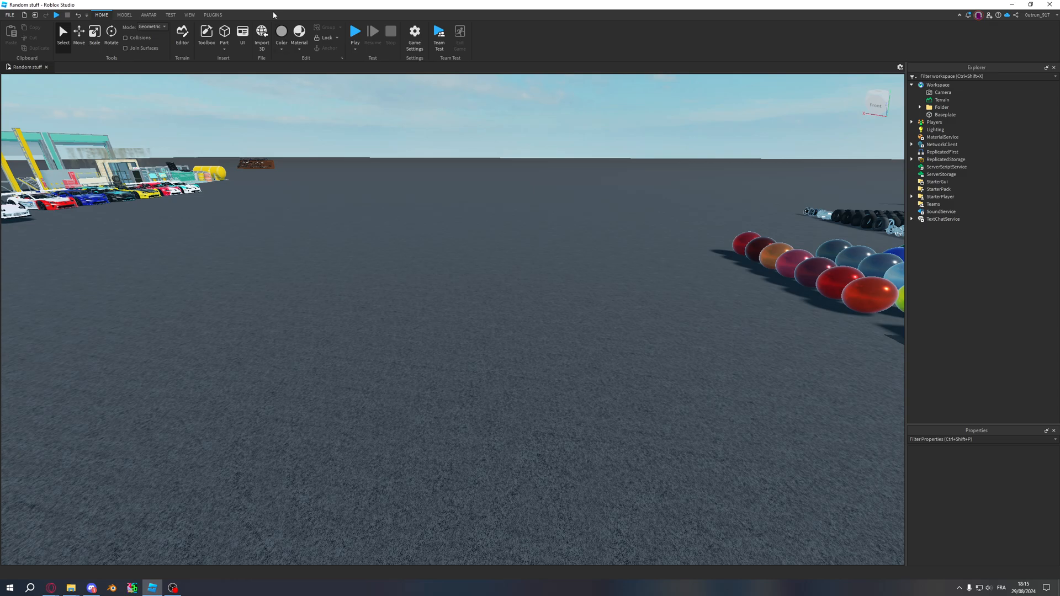
- Use Import 3D to choose gtsupreme_groupc_936c from the OBJ folder
left_click(262, 31)
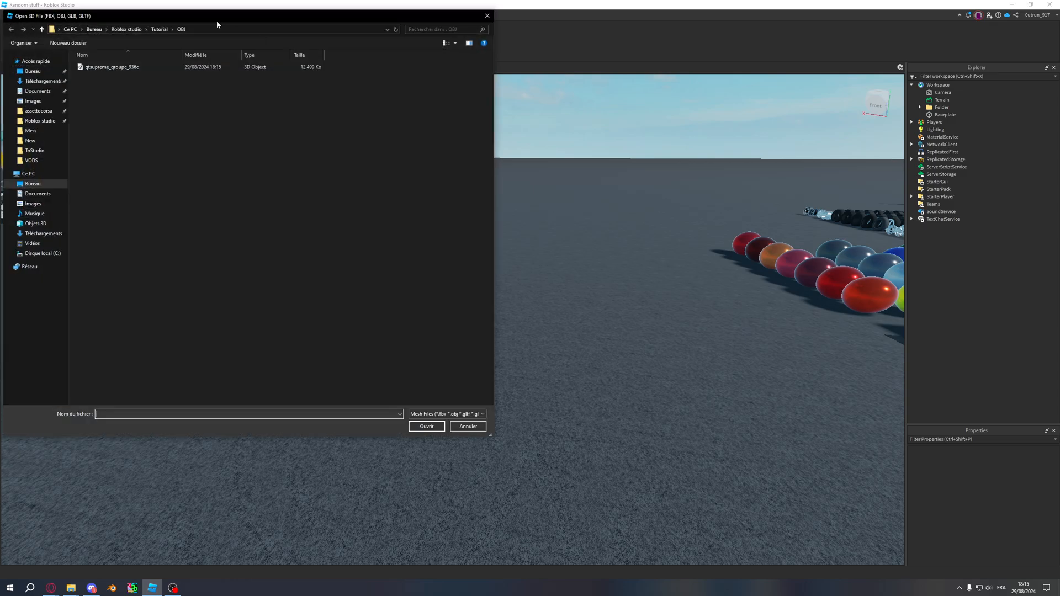
left_click_drag(217, 16, 313, 105)
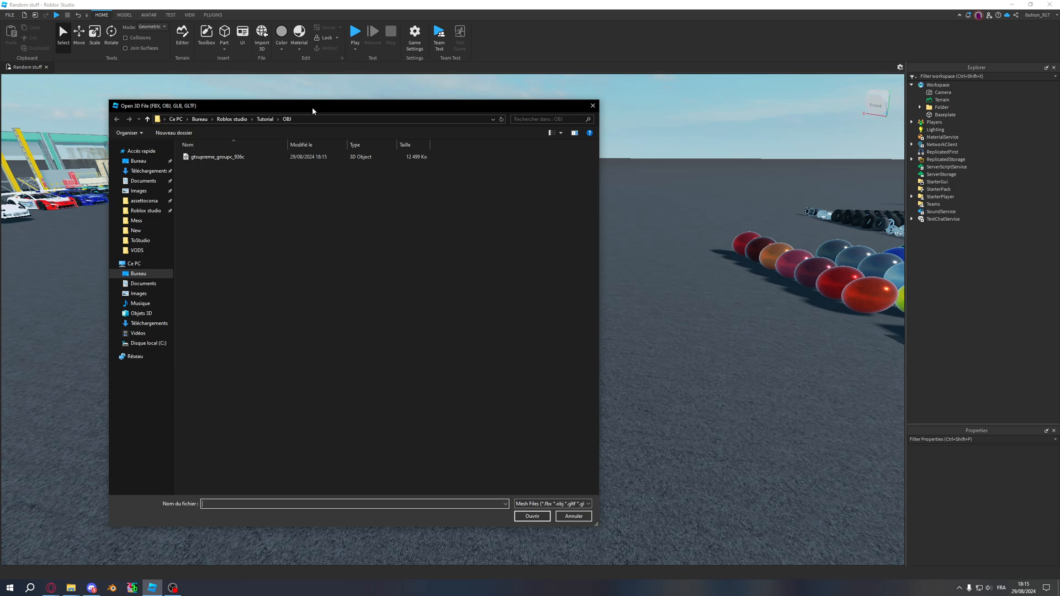
mouse_move(229, 166)
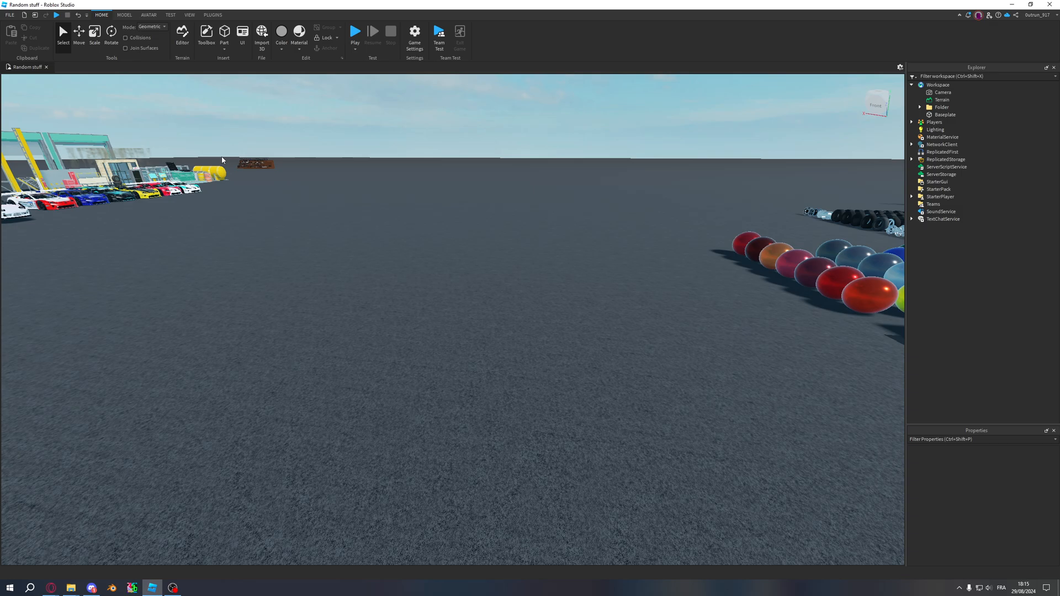
left_click(262, 34)
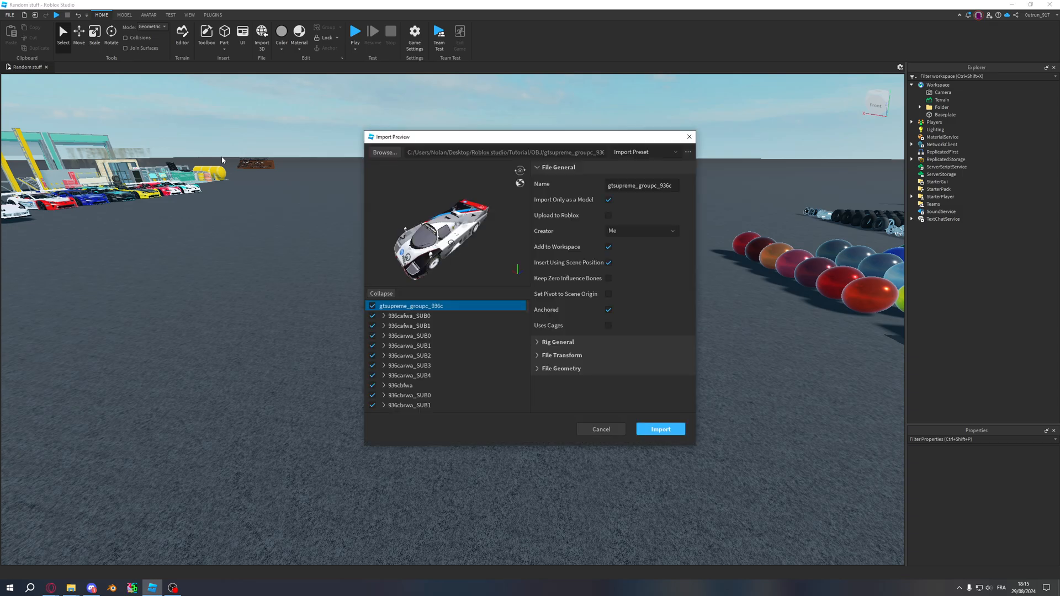
scroll("down", 3)
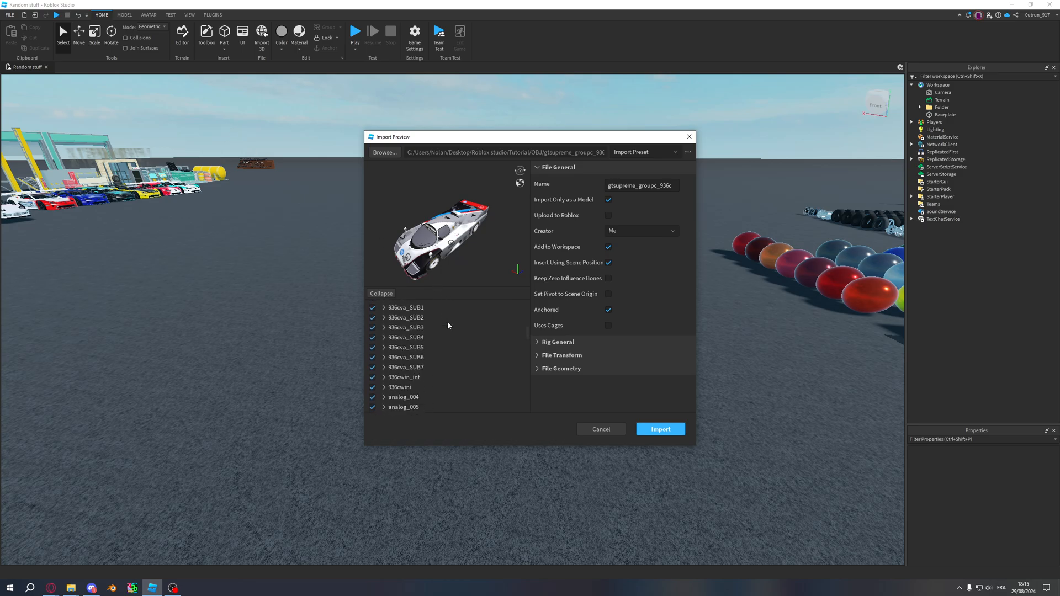
scroll("down", 3)
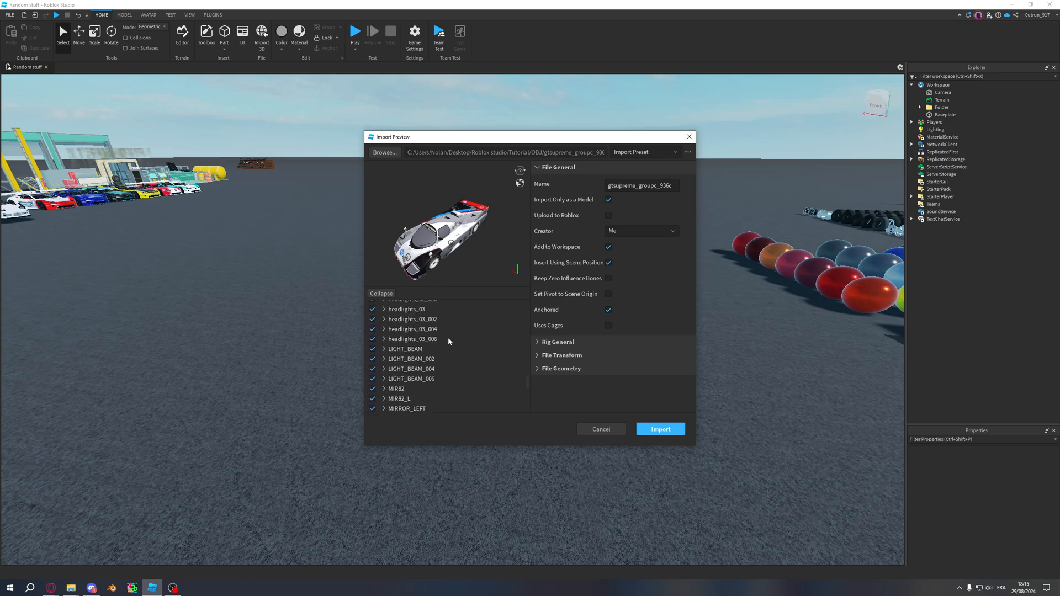
left_click(380, 293)
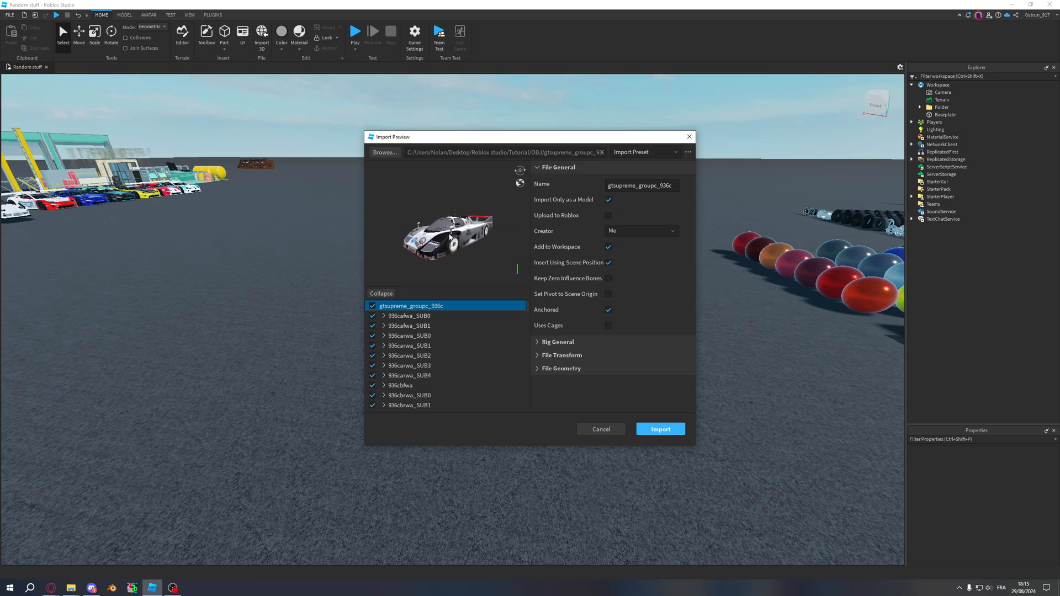
scroll("down", 3)
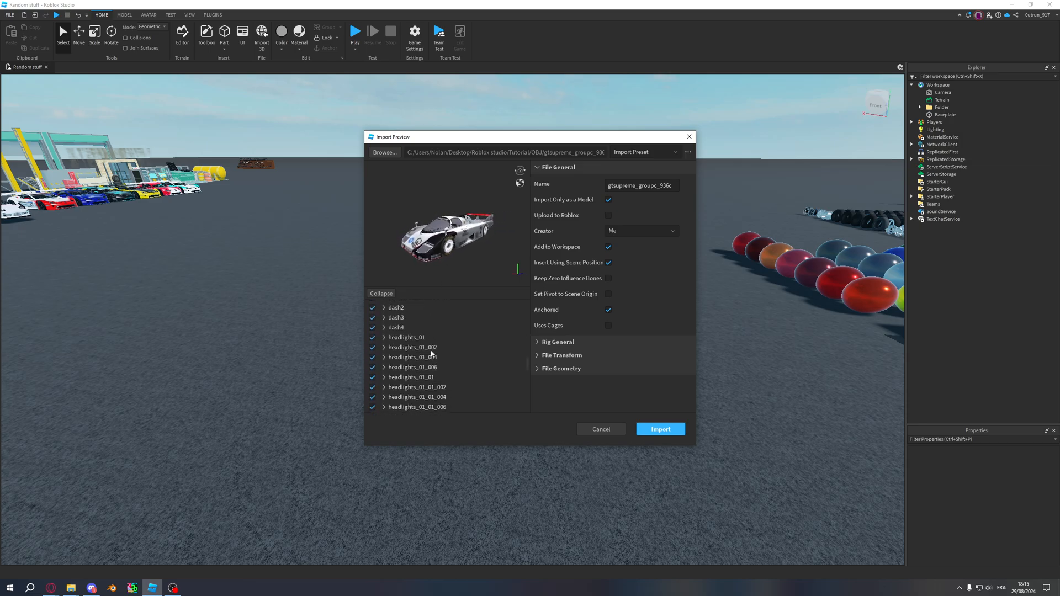
scroll("down", 3)
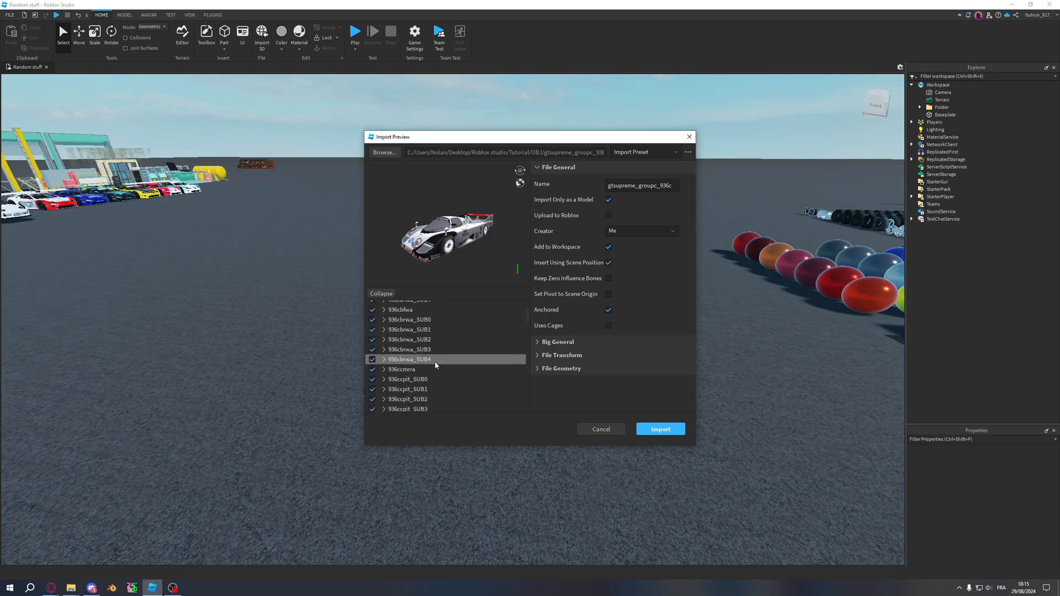
scroll("up", 3)
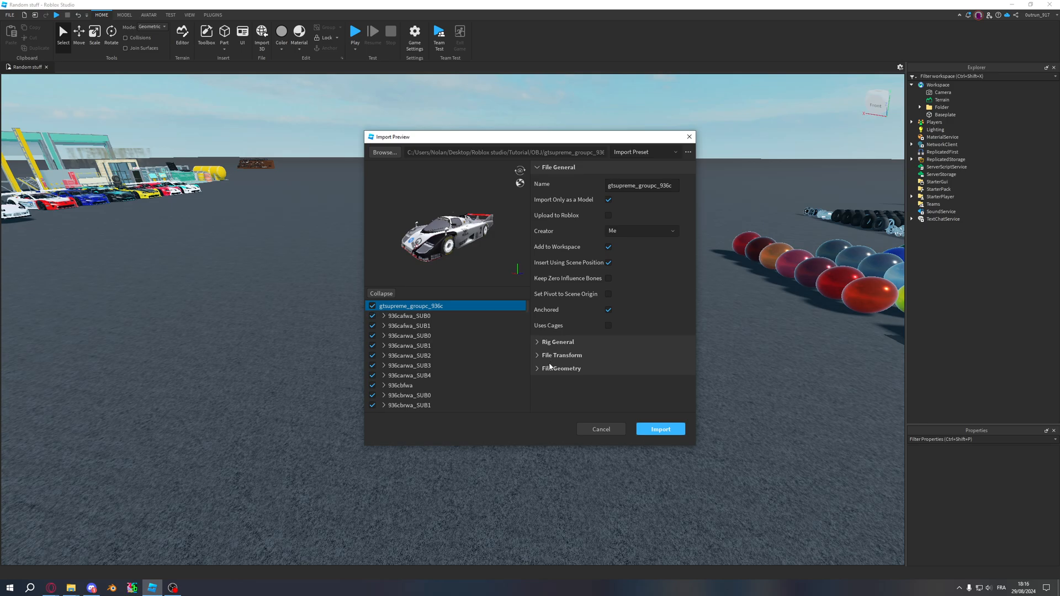
- Check 936cafwa_SUB1 and 936carwa_SUB1 geometry, then view whole-model size 1.92 × 1.38 × 4.72 studs
left_click(561, 367)
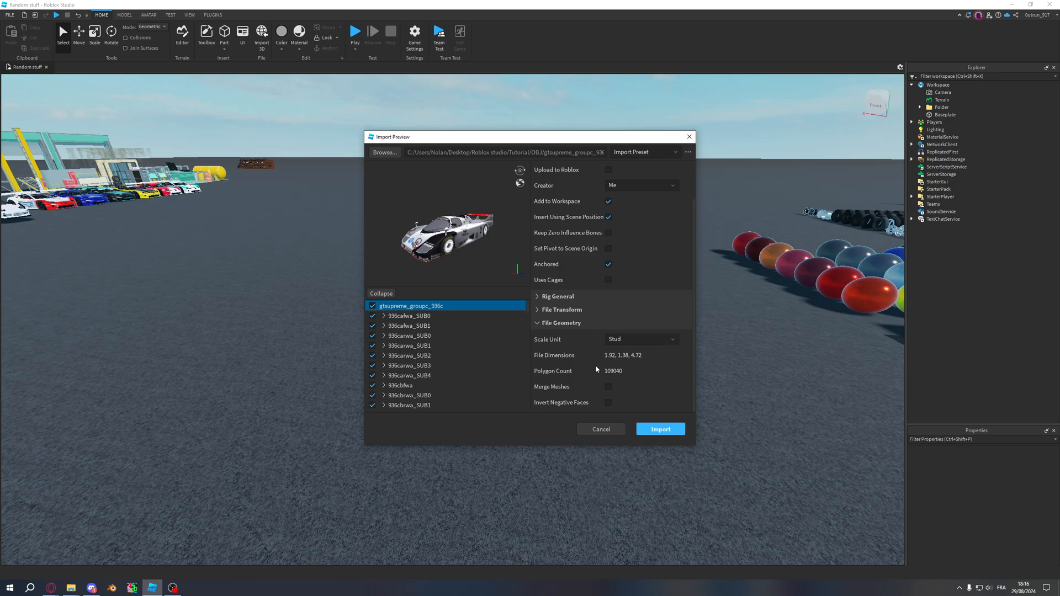
left_click(409, 325)
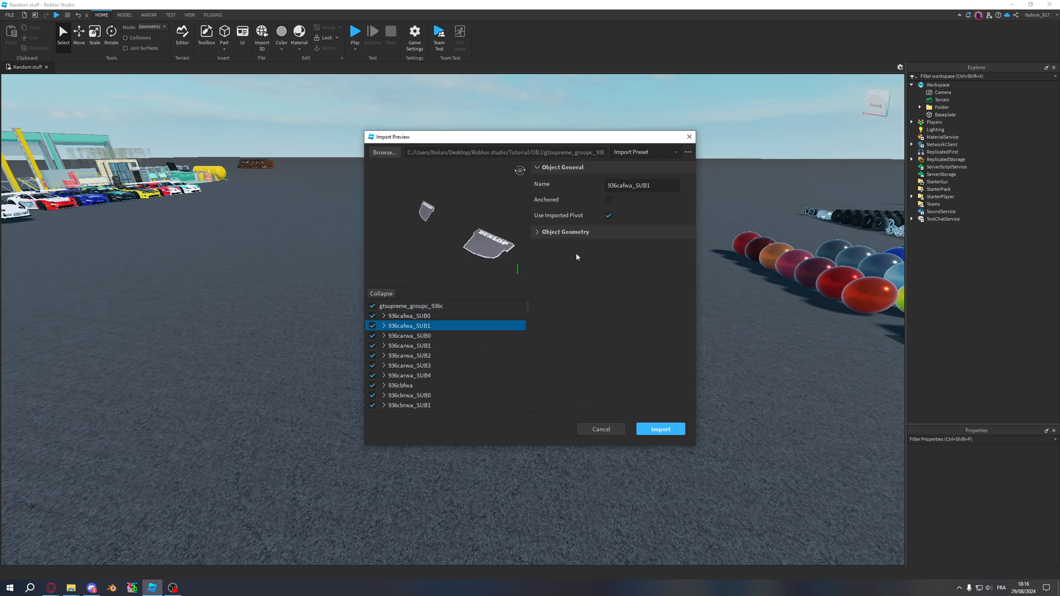
left_click(565, 232)
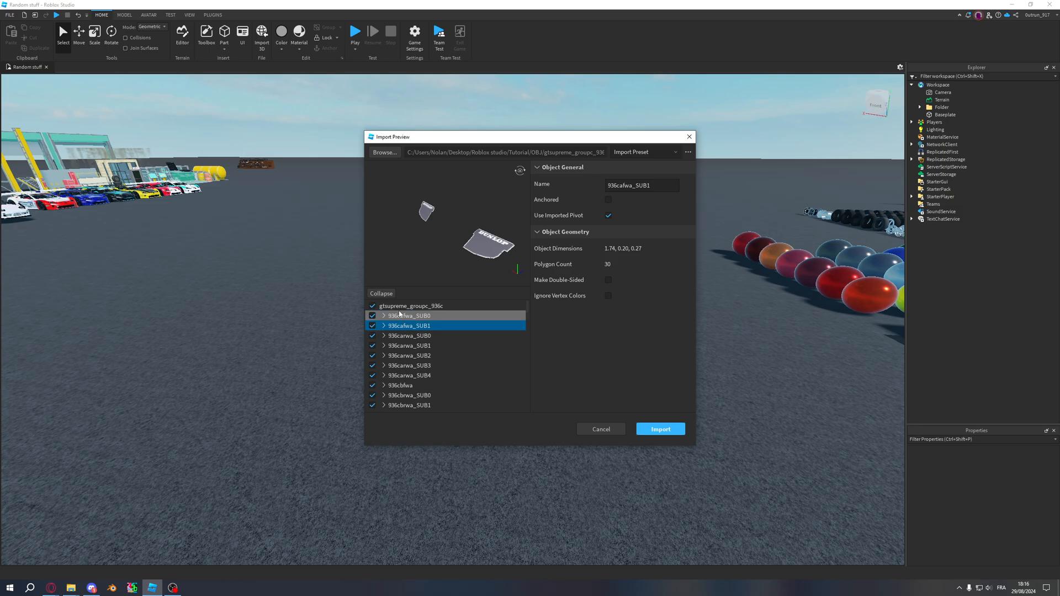
left_click(409, 346)
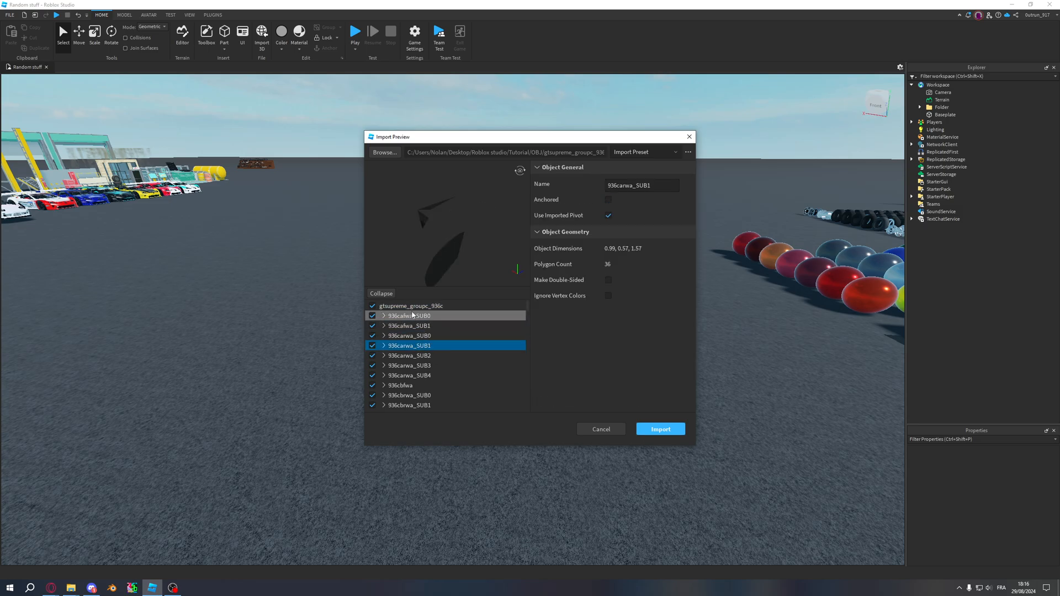
left_click(409, 306)
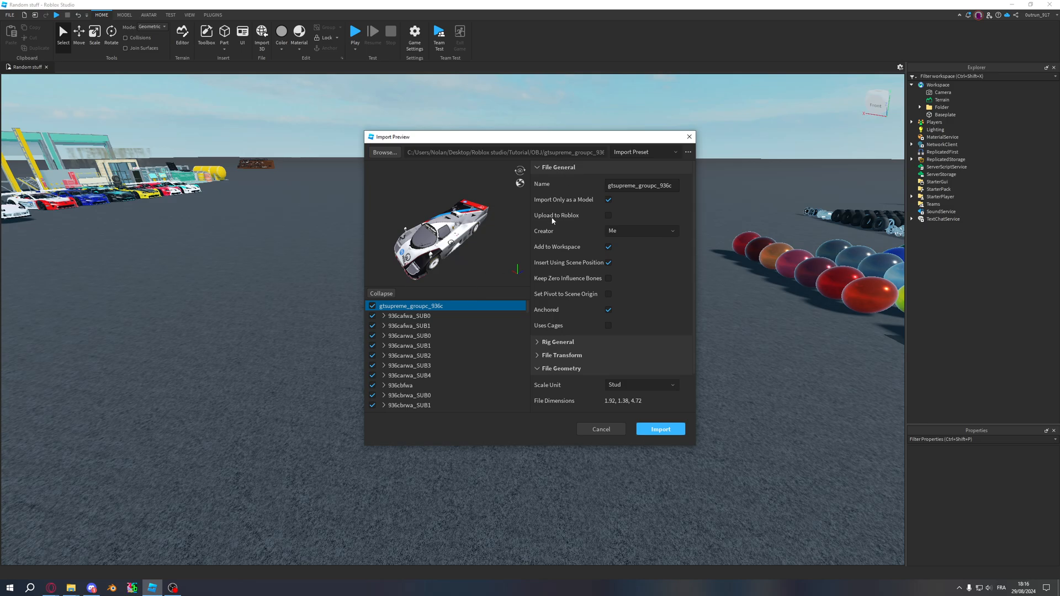
- Start uploading the gtsupreme_groupc_936c OBJ from the Import Preview dialog
left_click(660, 428)
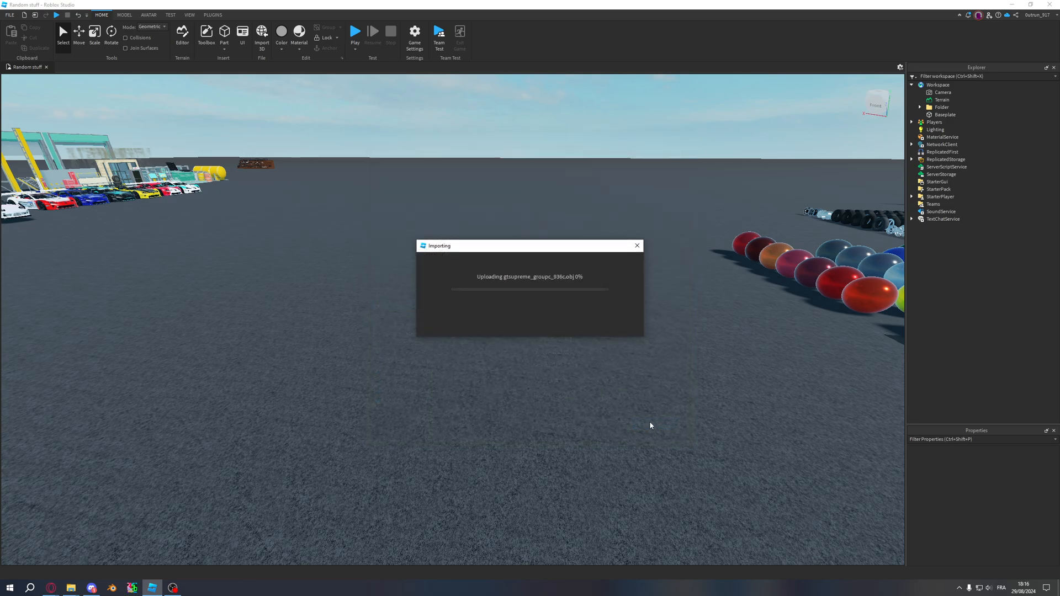
mouse_move(572, 340)
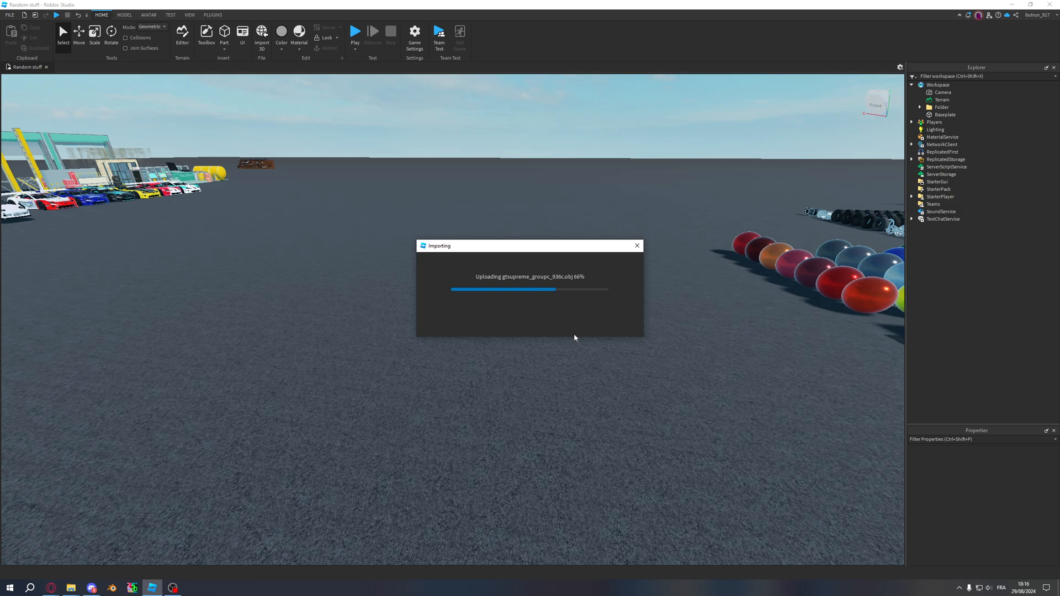
mouse_move(562, 335)
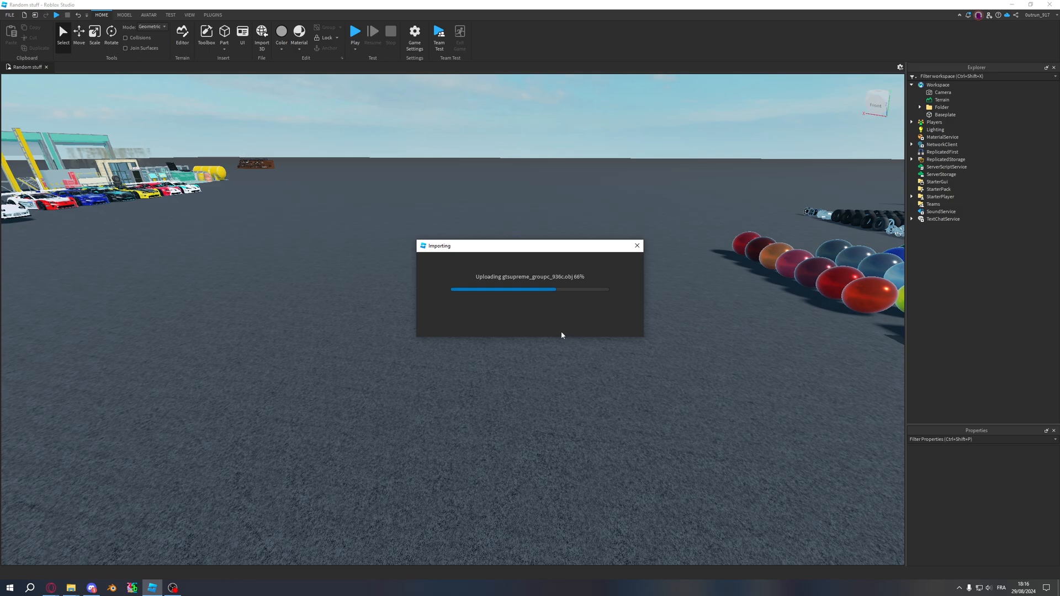
mouse_move(560, 336)
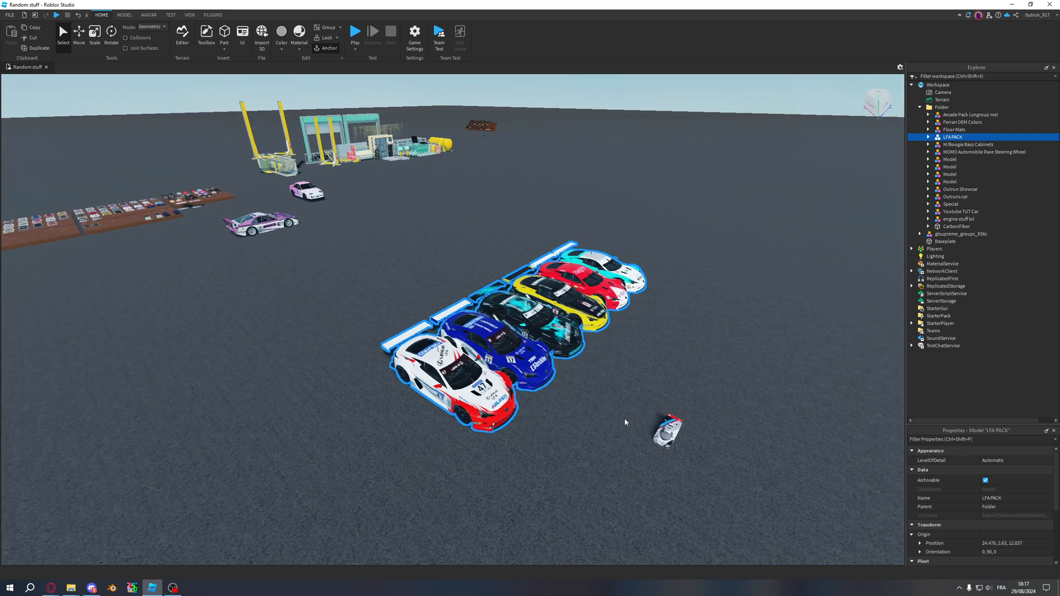
- Check the installed plugins list for the Model Resize plugin, then close it
left_click(212, 15)
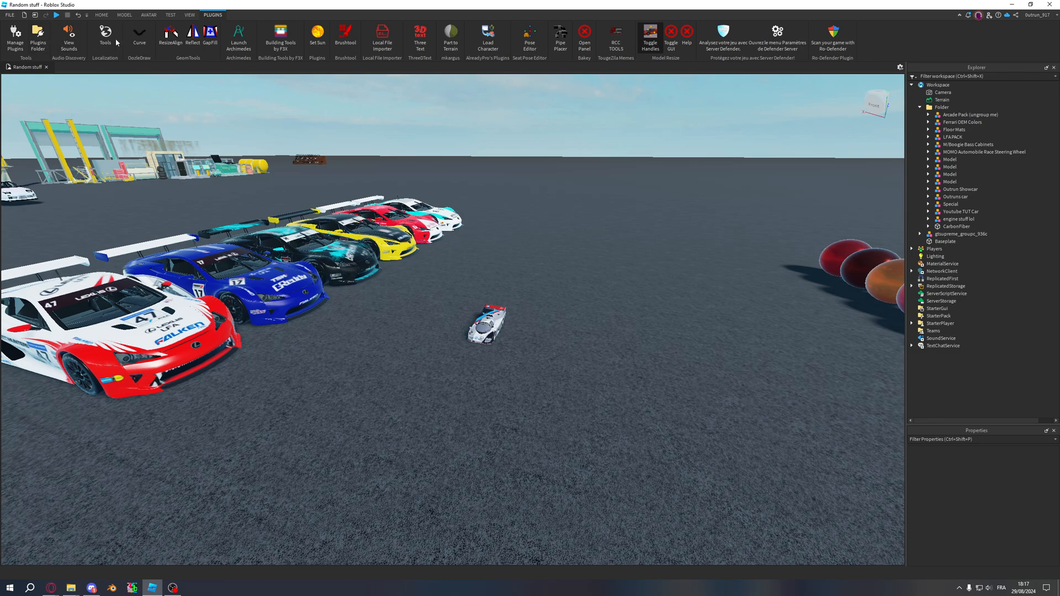
left_click(15, 39)
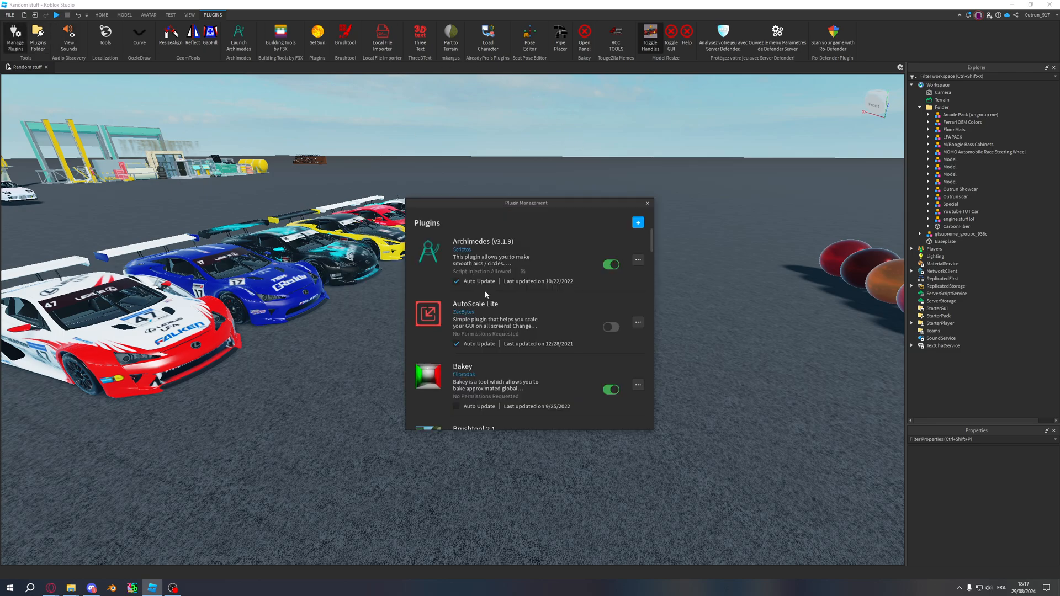
scroll("down", 3)
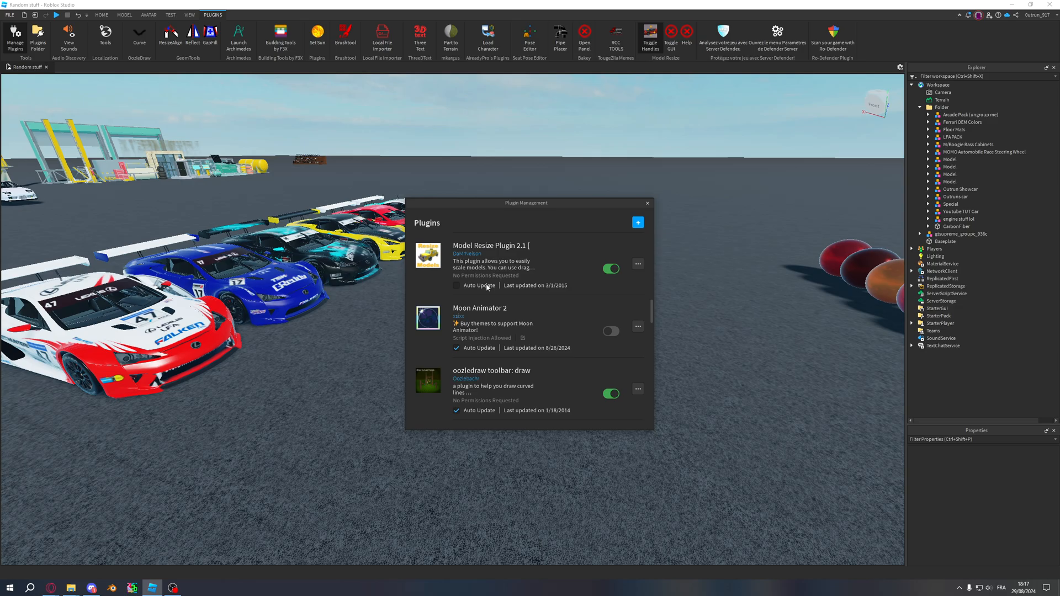
left_click(647, 202)
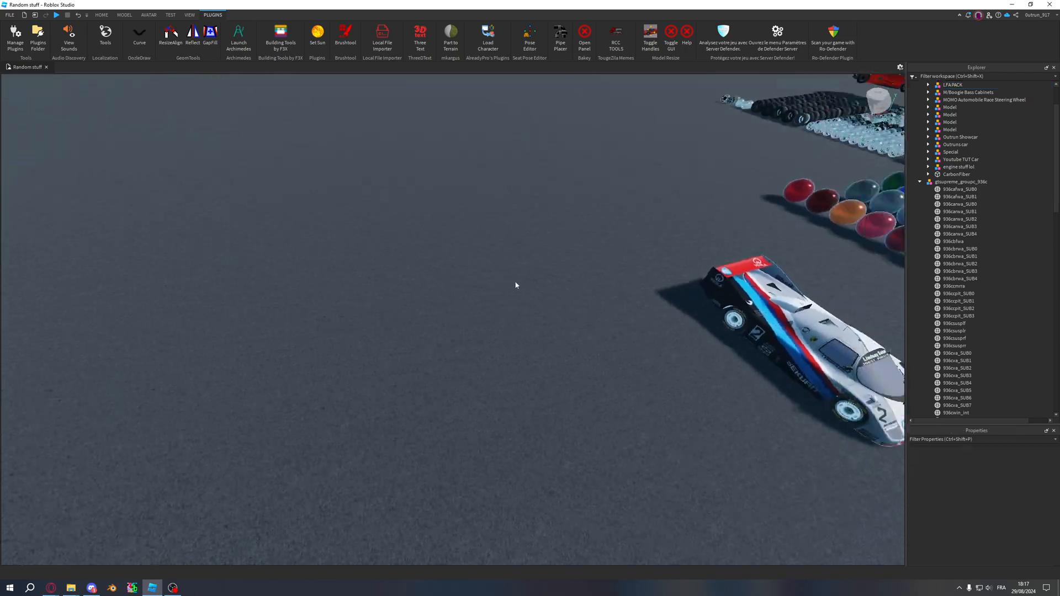
- Fly around the full-size Porsche to inspect its livery textures, then return to the Home tools
left_click(961, 181)
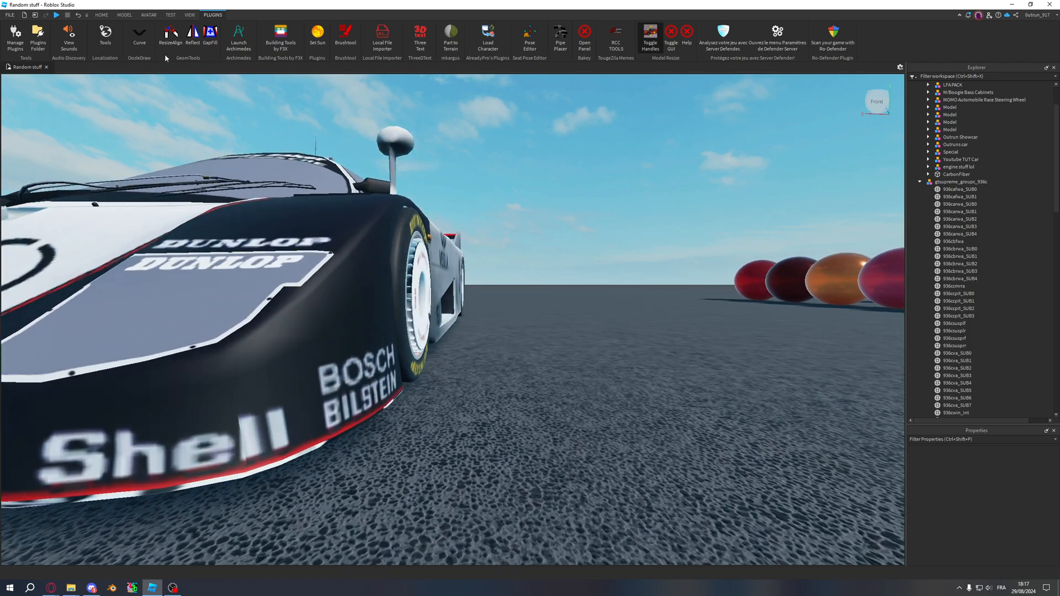
left_click(101, 14)
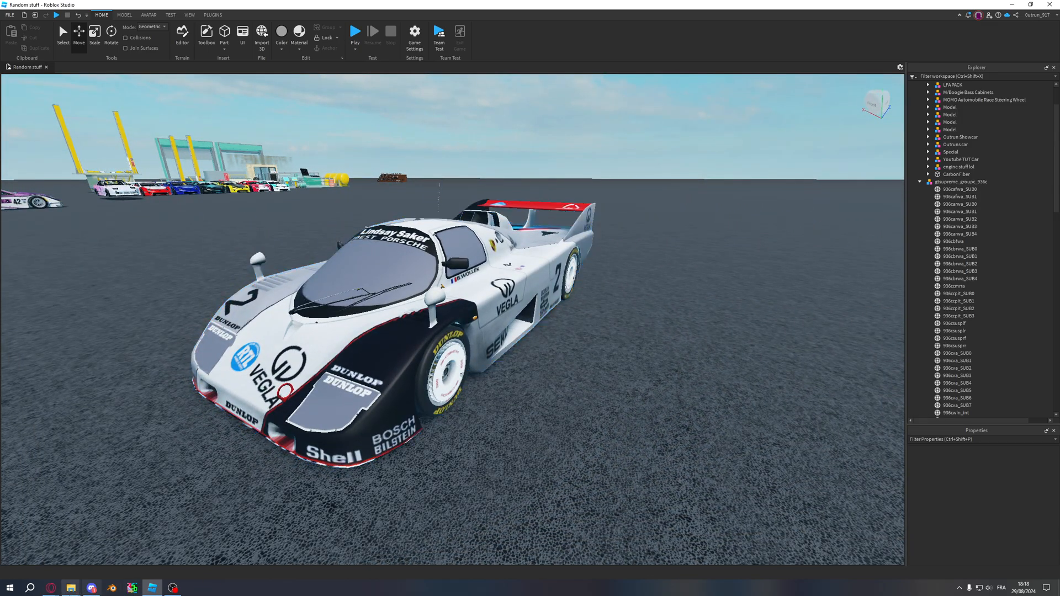
mouse_move(49, 586)
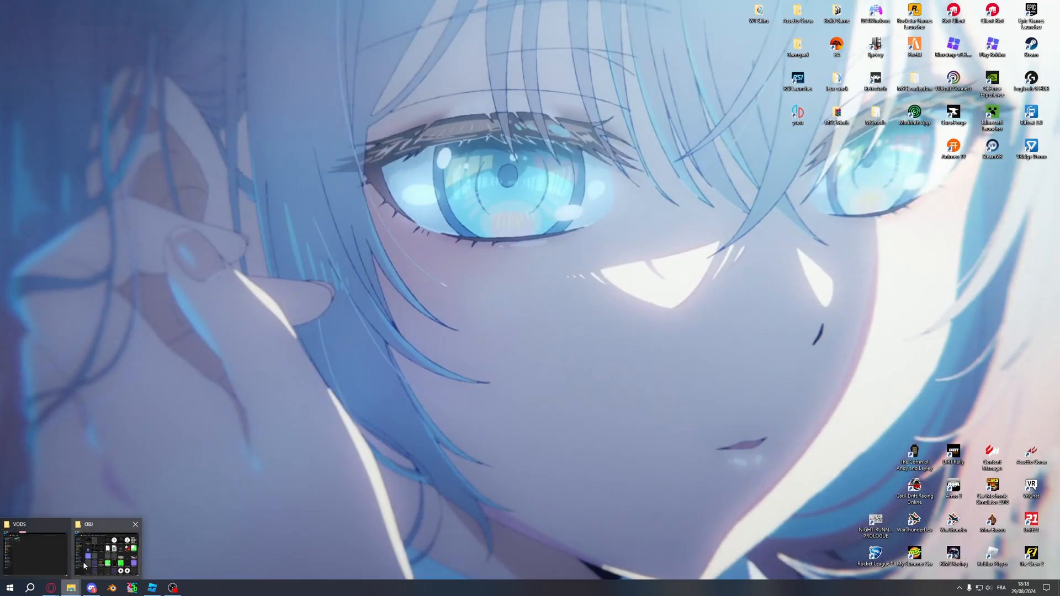
- Open vac_groupc_936c's 1986 Schuster 63 wspc skin folder and open texture b in GIMP
left_click(105, 547)
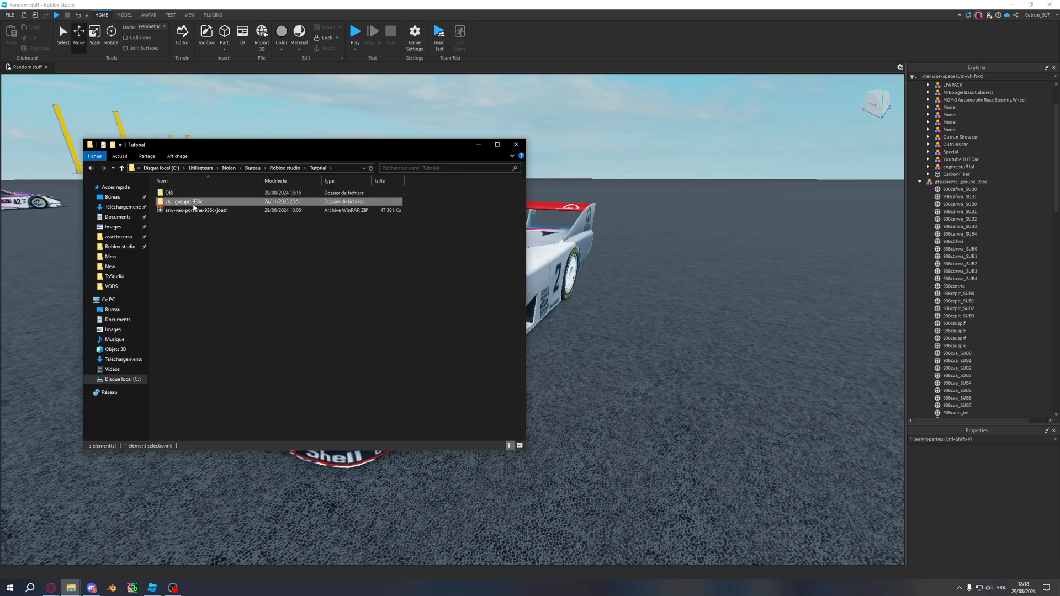
double_click(183, 201)
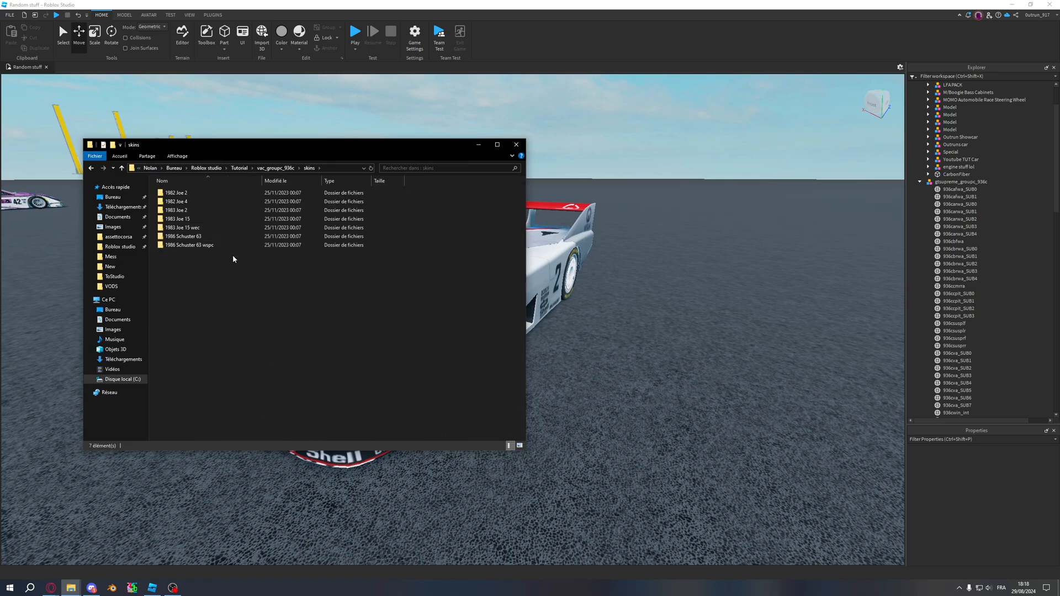
double_click(190, 245)
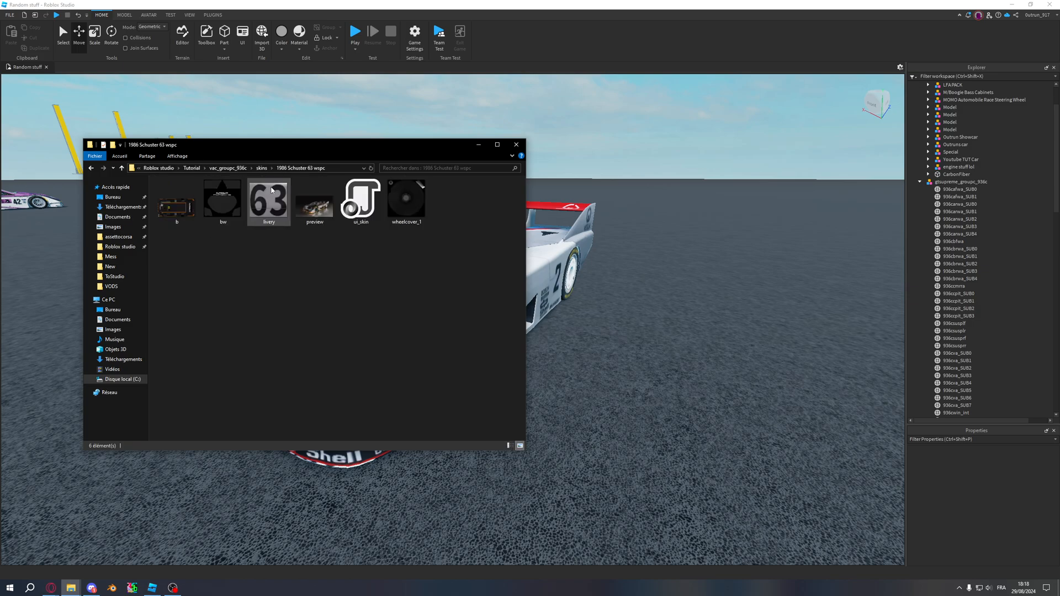
left_click(177, 200)
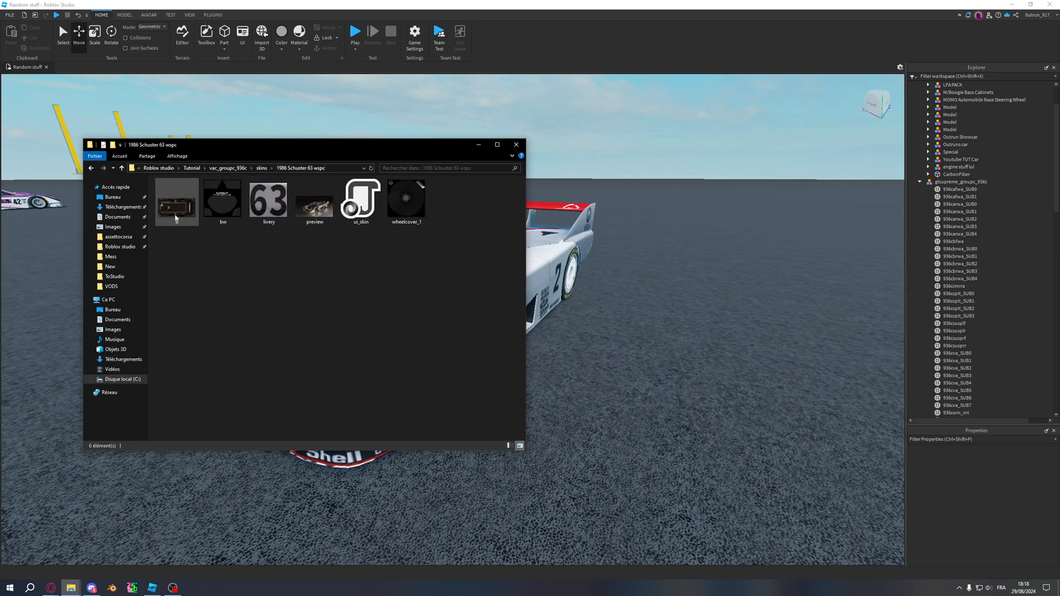
left_click(177, 202)
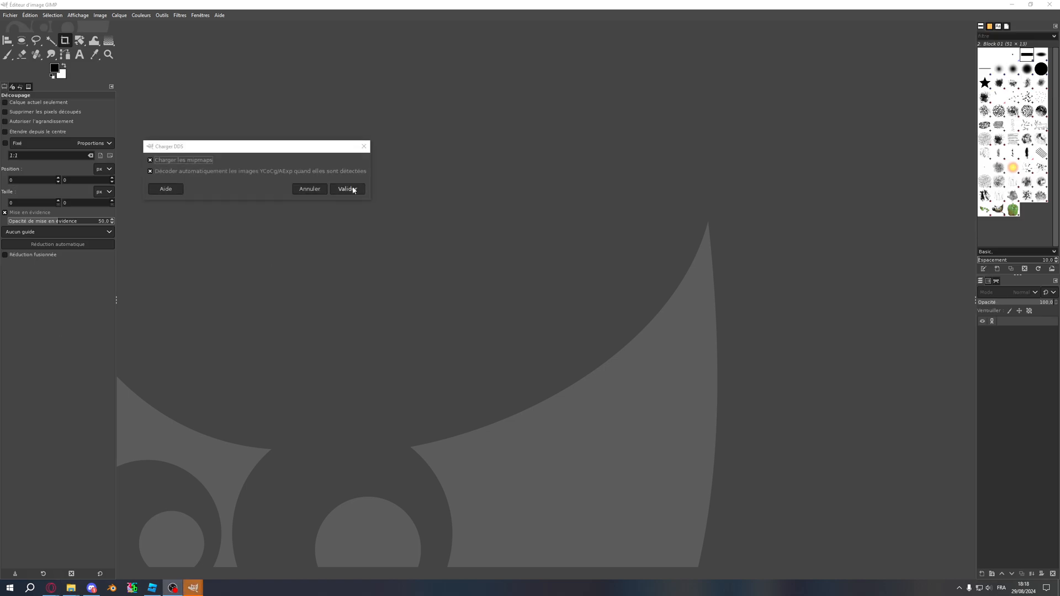
- Load livery texture b with mipmaps in GIMP and start exporting it as an image
left_click(347, 189)
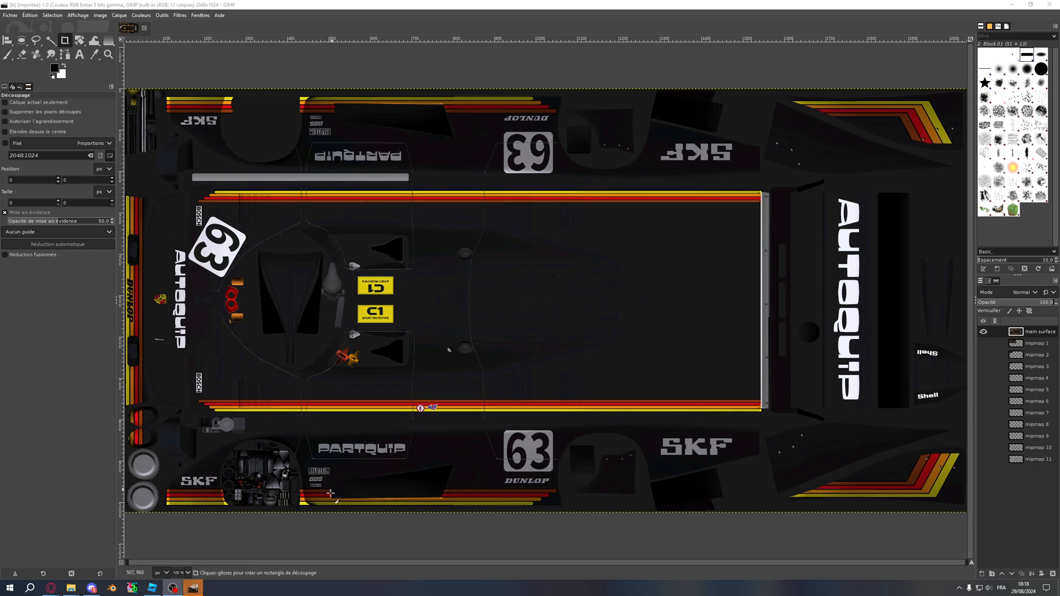
mouse_move(290, 383)
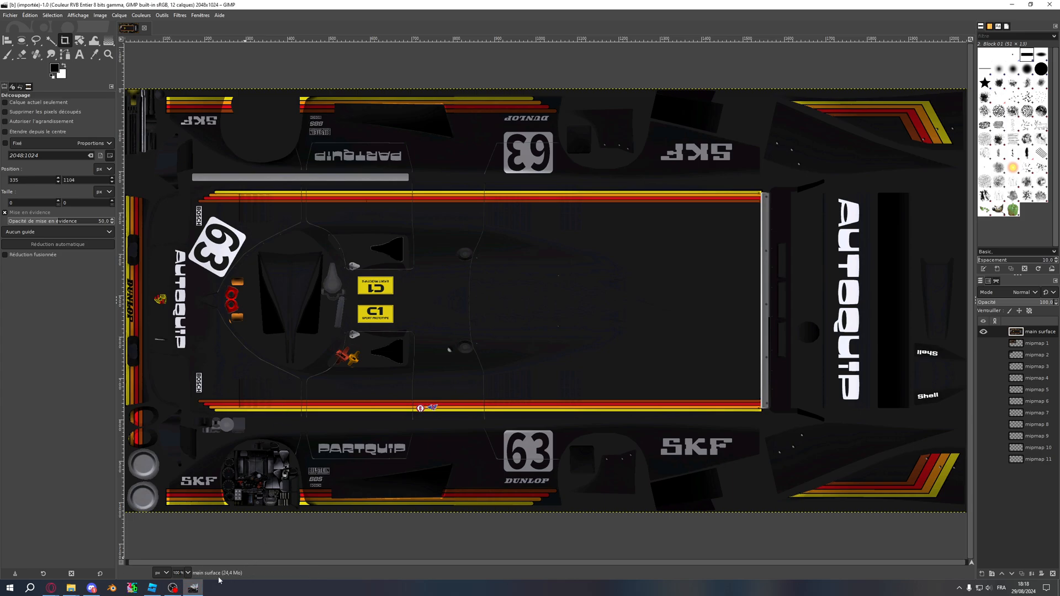
left_click(173, 587)
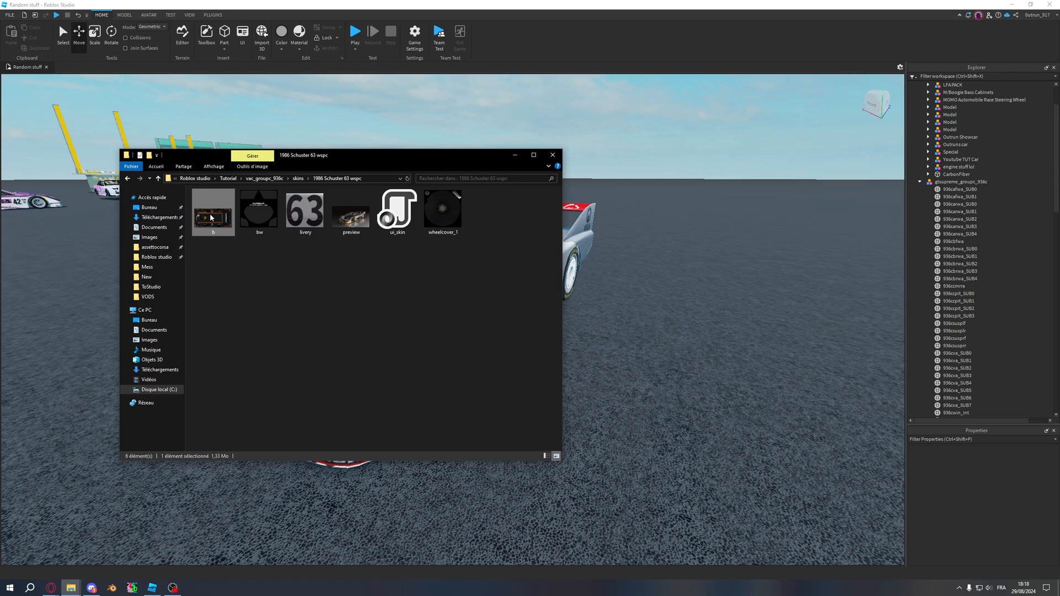
double_click(212, 209)
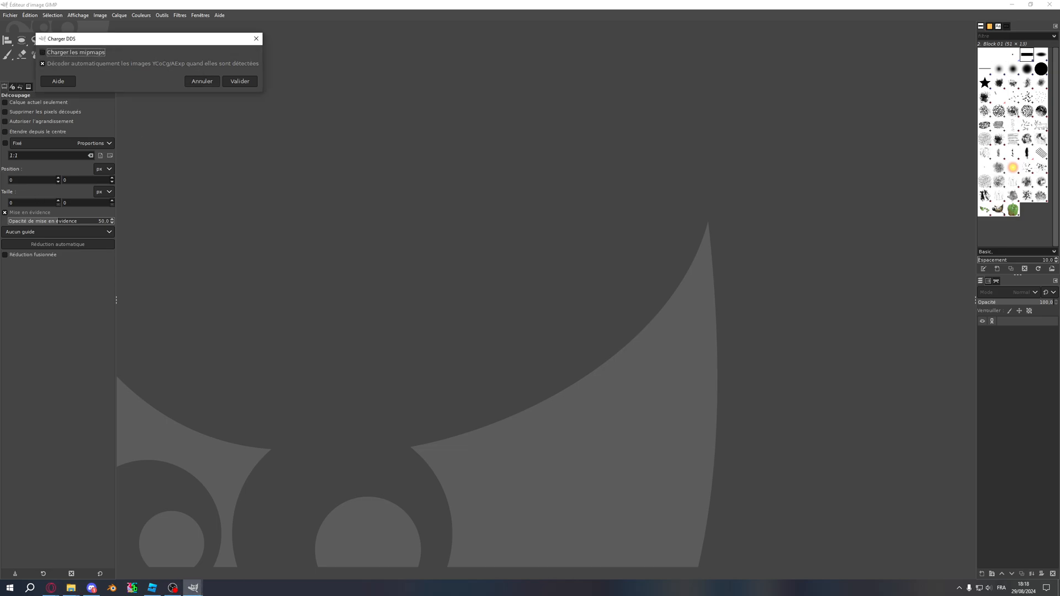
left_click(42, 52)
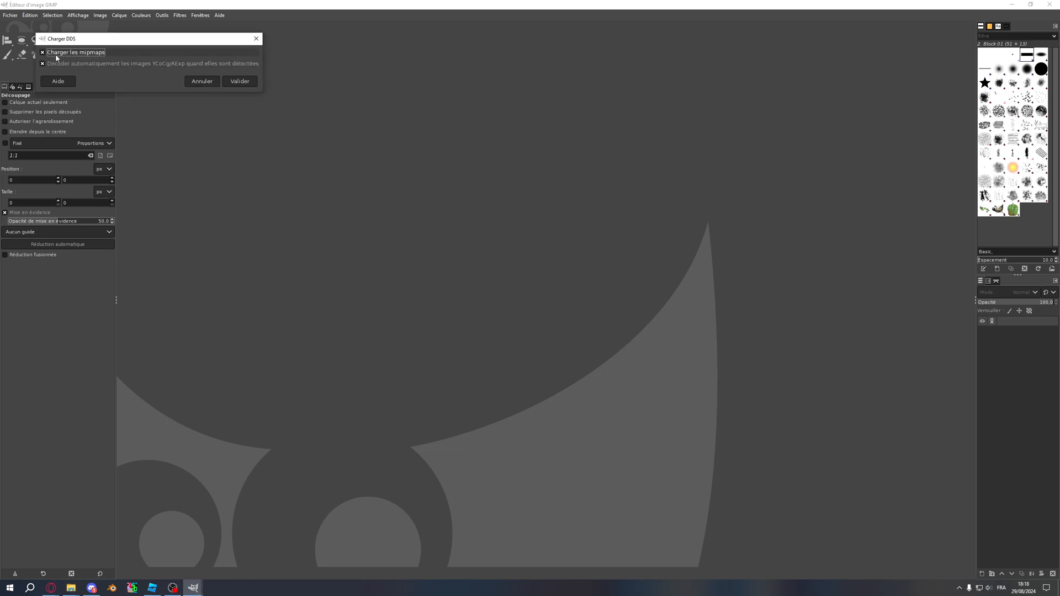
left_click(239, 81)
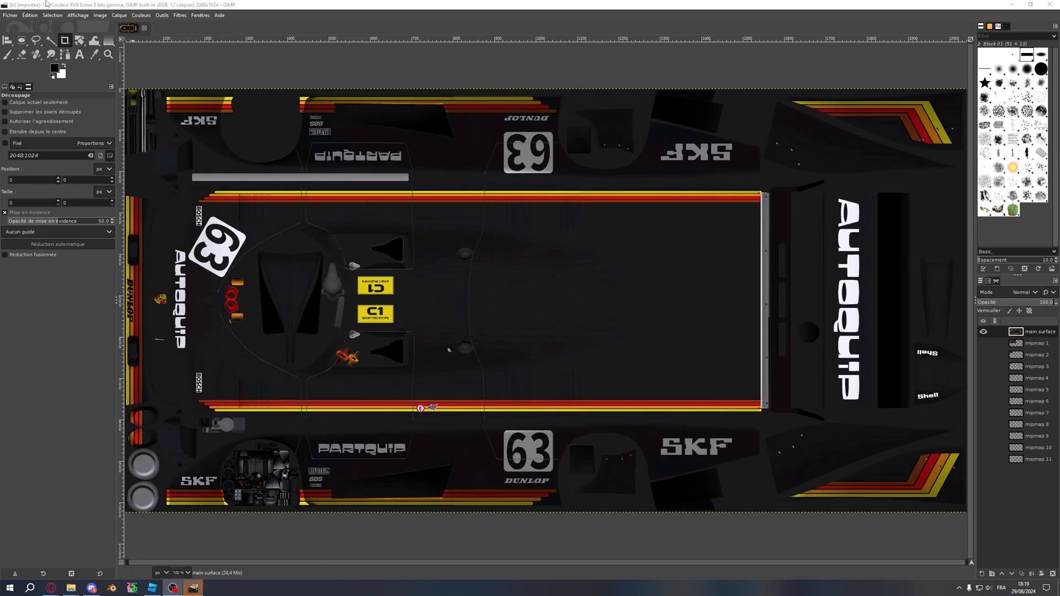
left_click(9, 15)
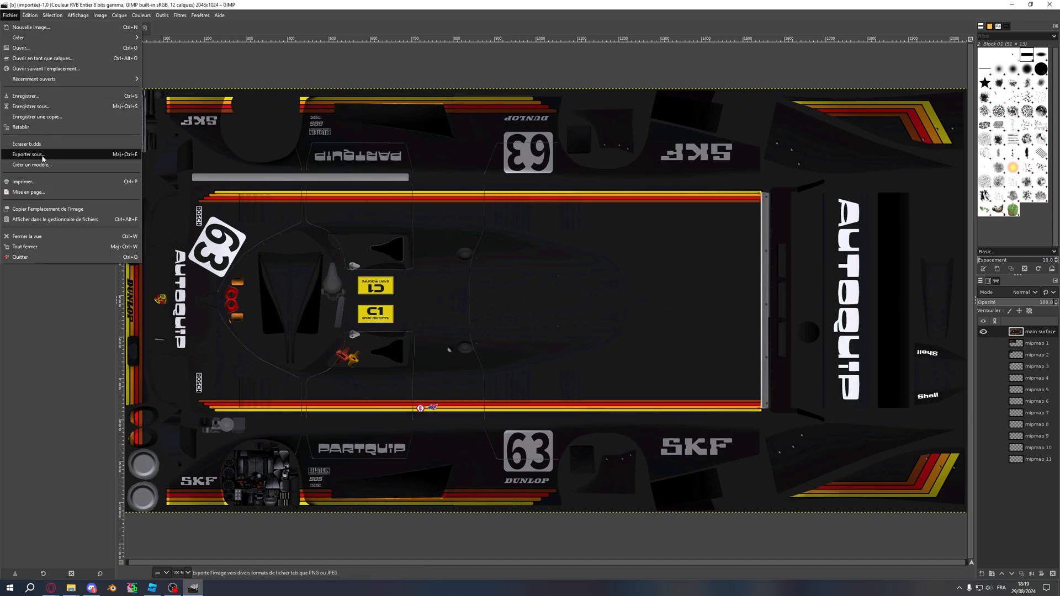
left_click(27, 155)
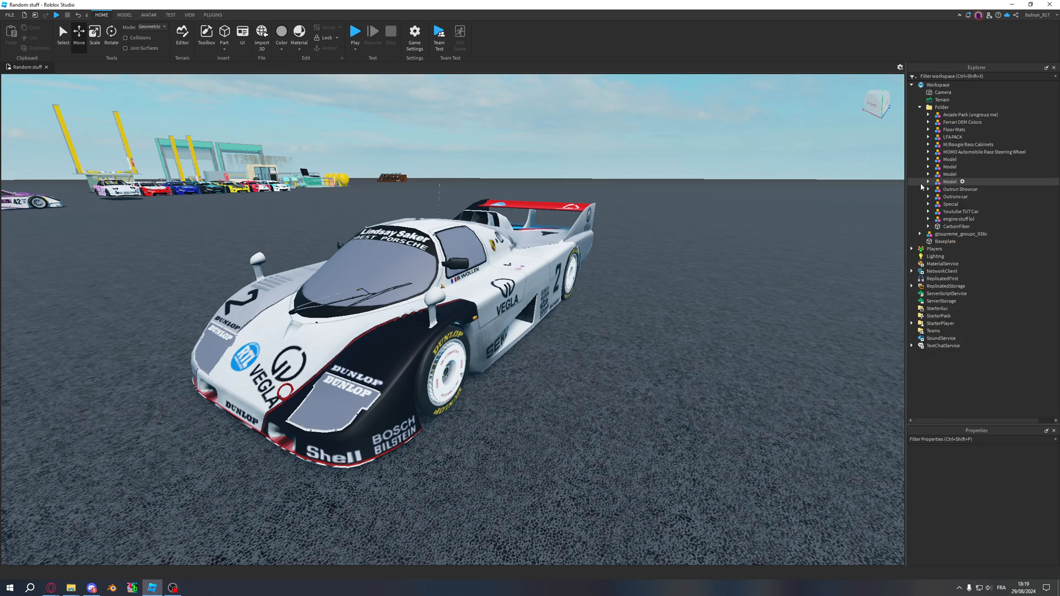
- Upload image b from Roblox studio > Tutorial as 936cafwa_SUB0's TextureID
left_click(930, 234)
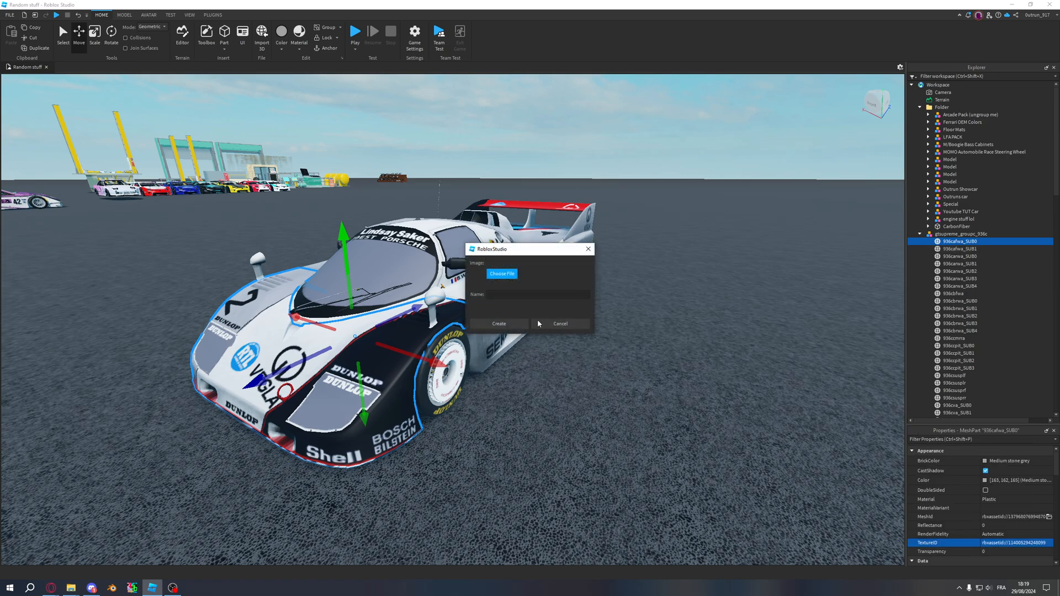
left_click(560, 323)
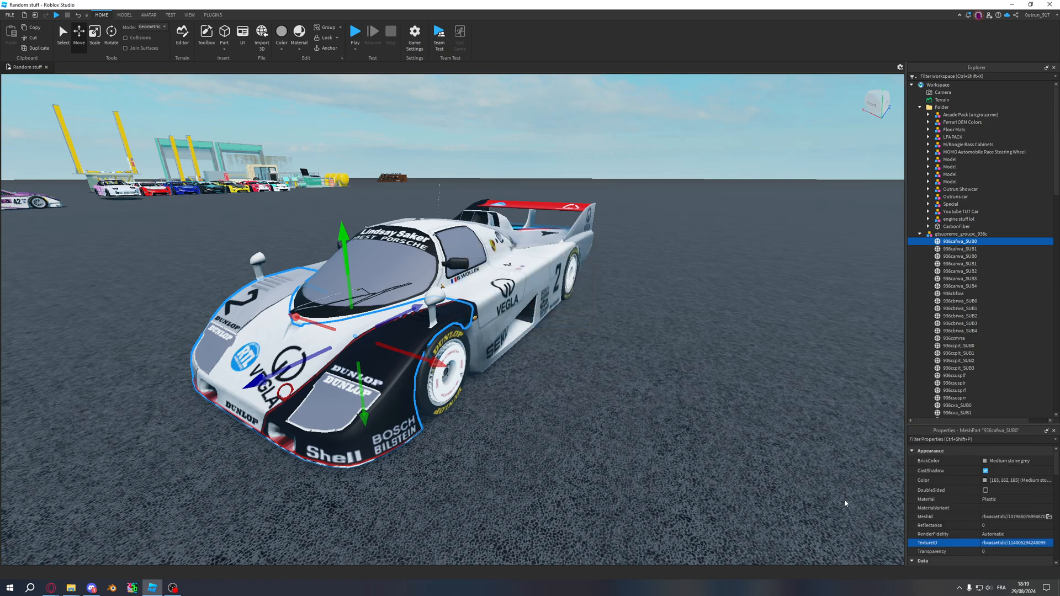
mouse_move(998, 546)
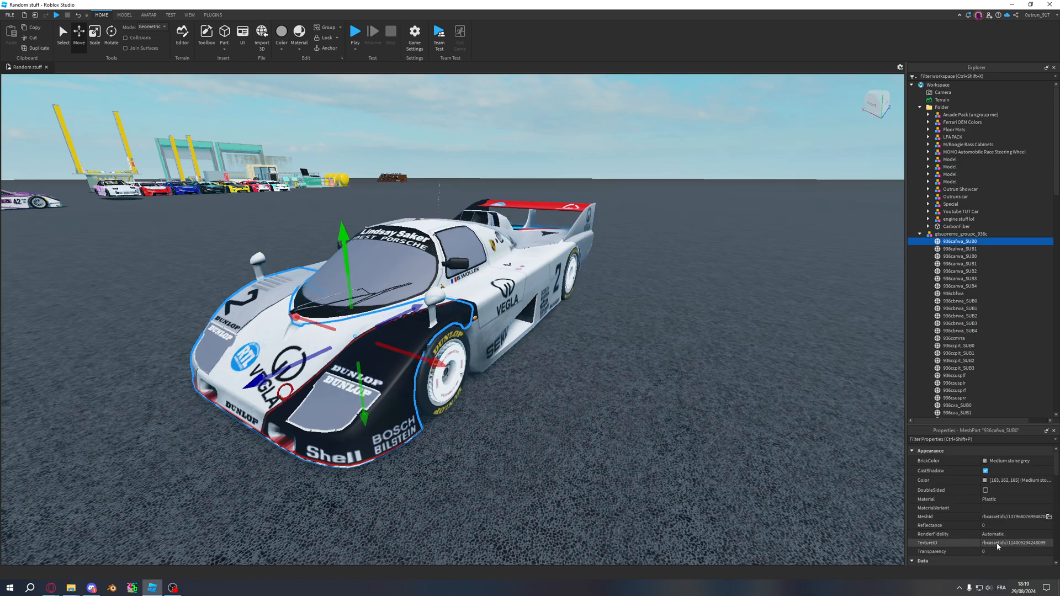
left_click(1011, 543)
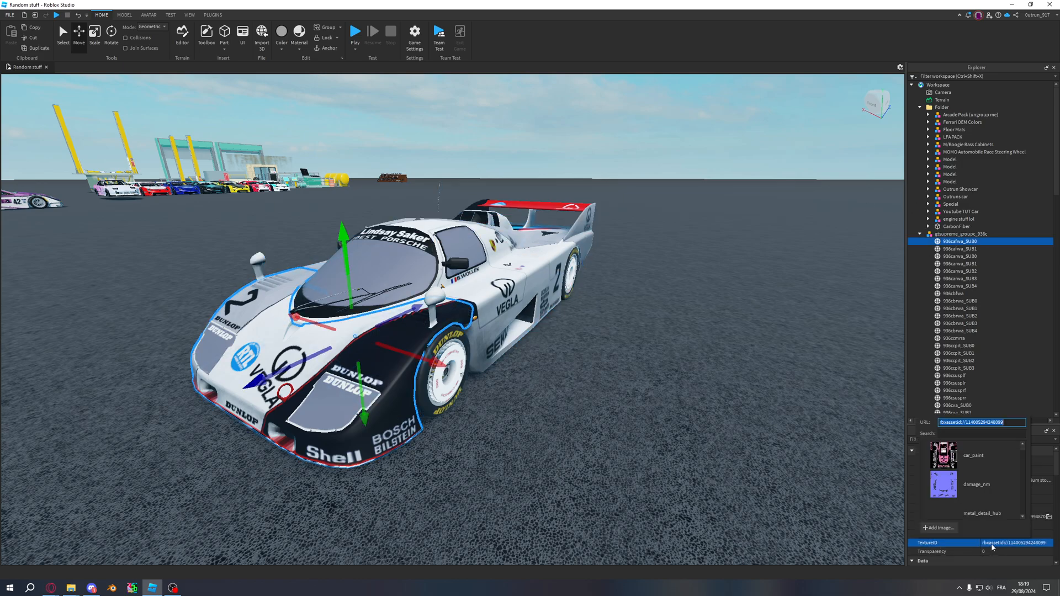
left_click(937, 528)
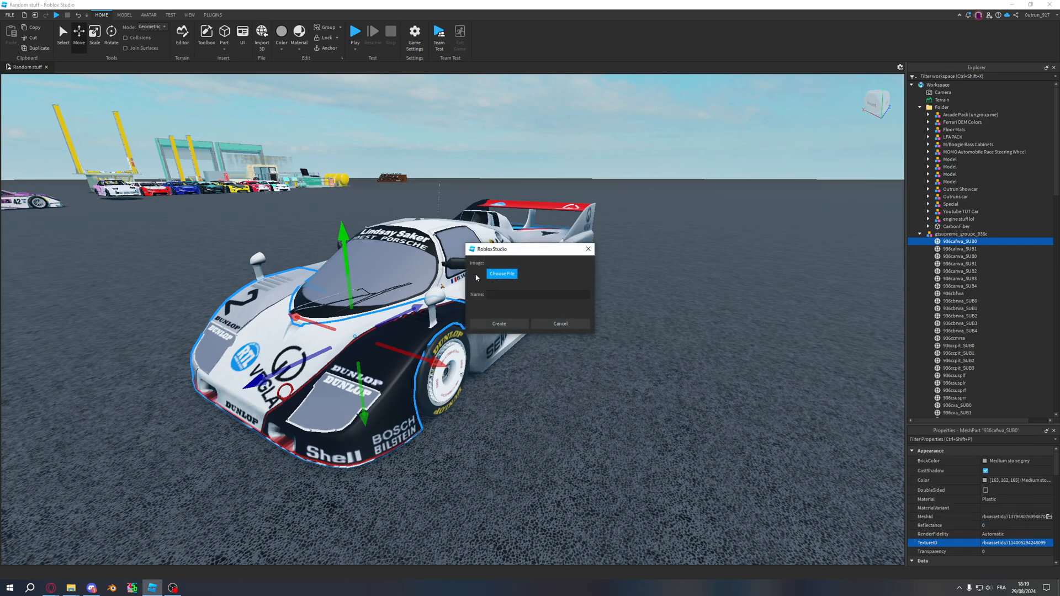
left_click(502, 274)
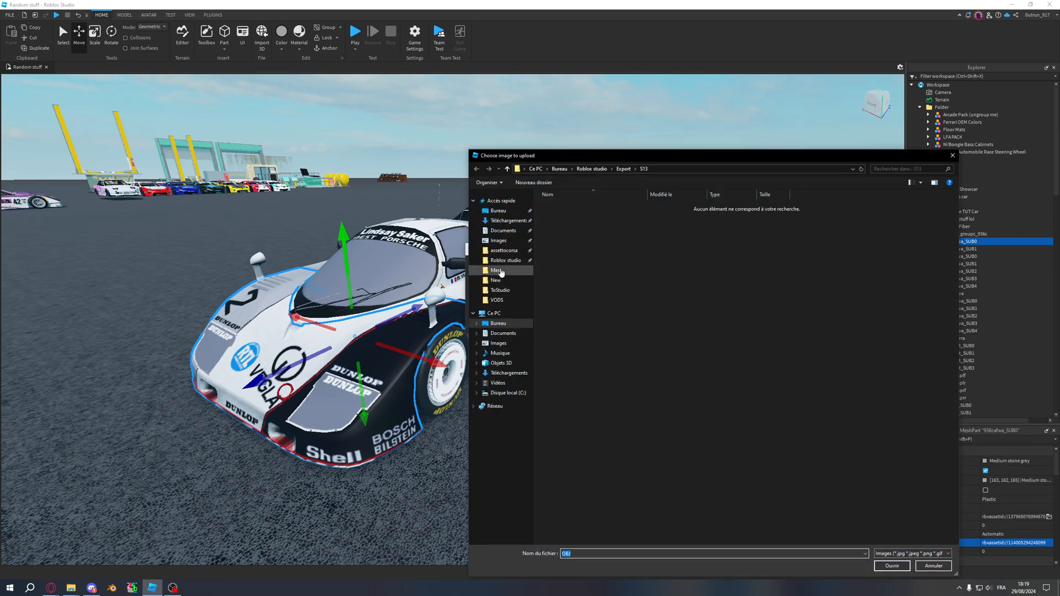
left_click(506, 258)
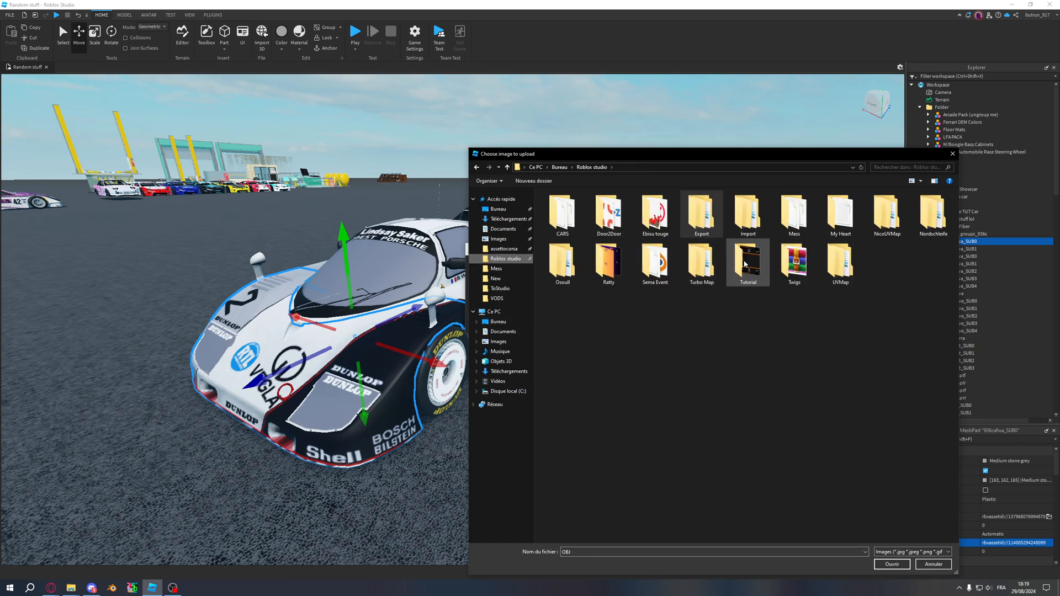
double_click(747, 262)
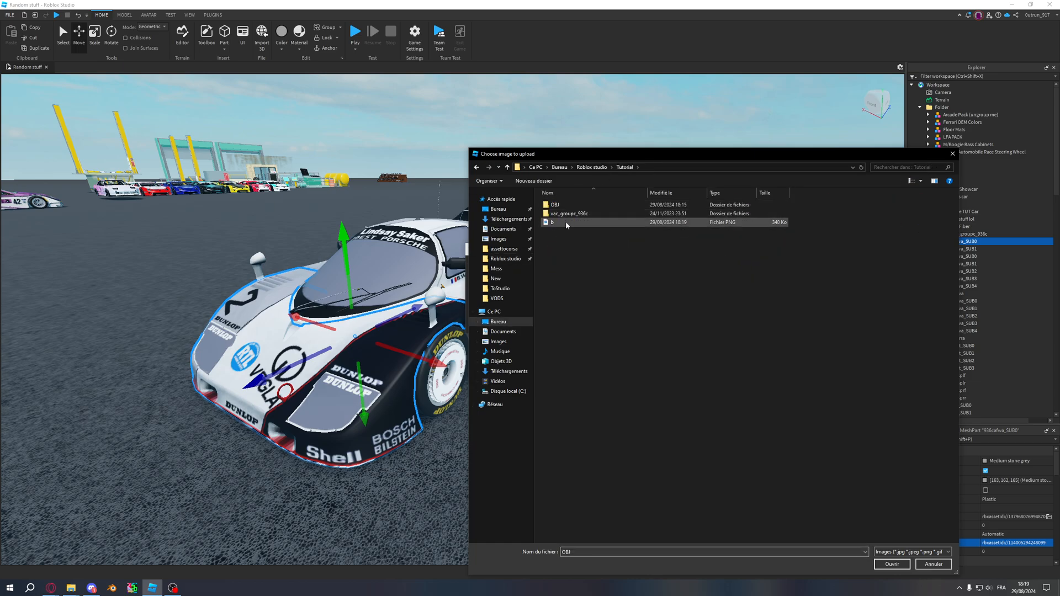
left_click(891, 563)
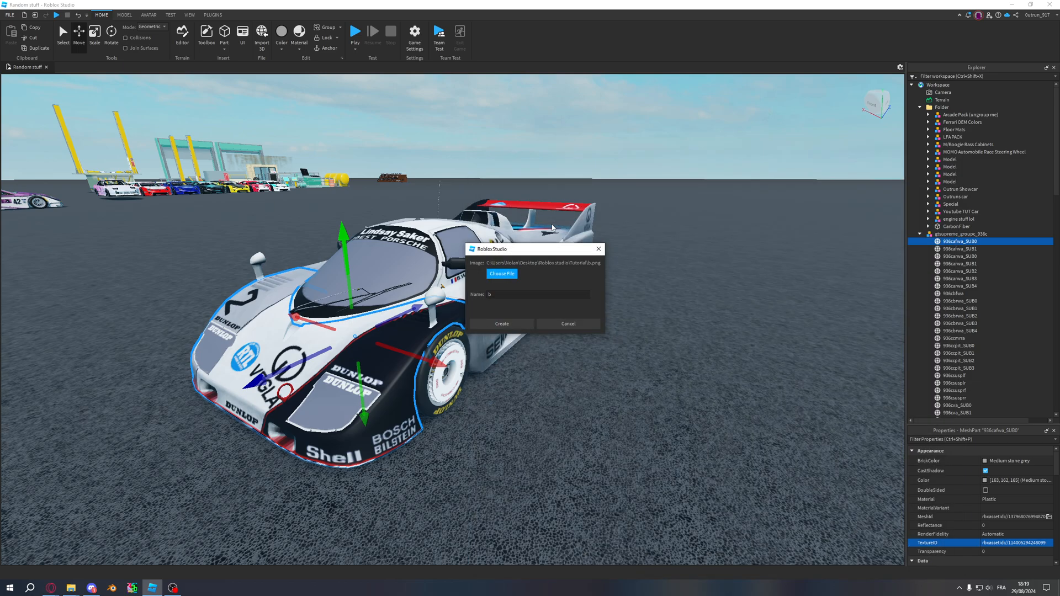
left_click(501, 323)
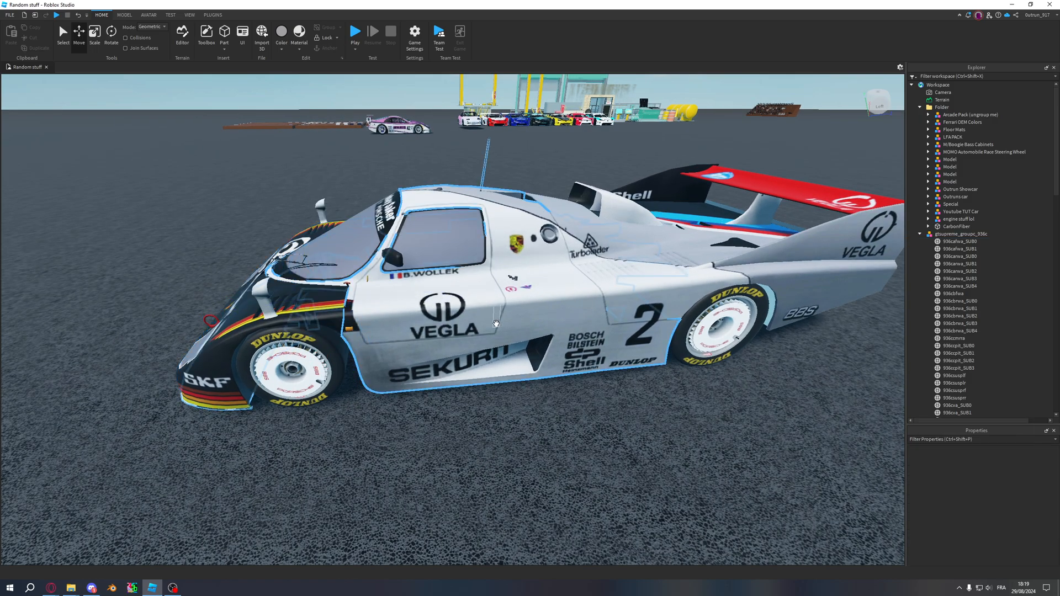
- Select the door body panel to apply the black #63 livery texture
left_click(958, 404)
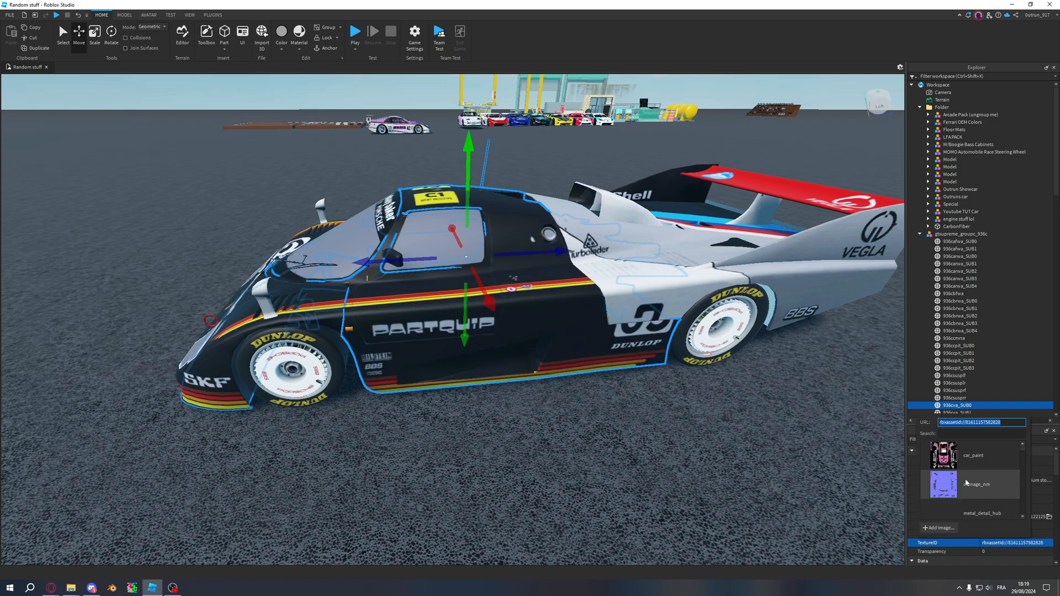
scroll("down", 3)
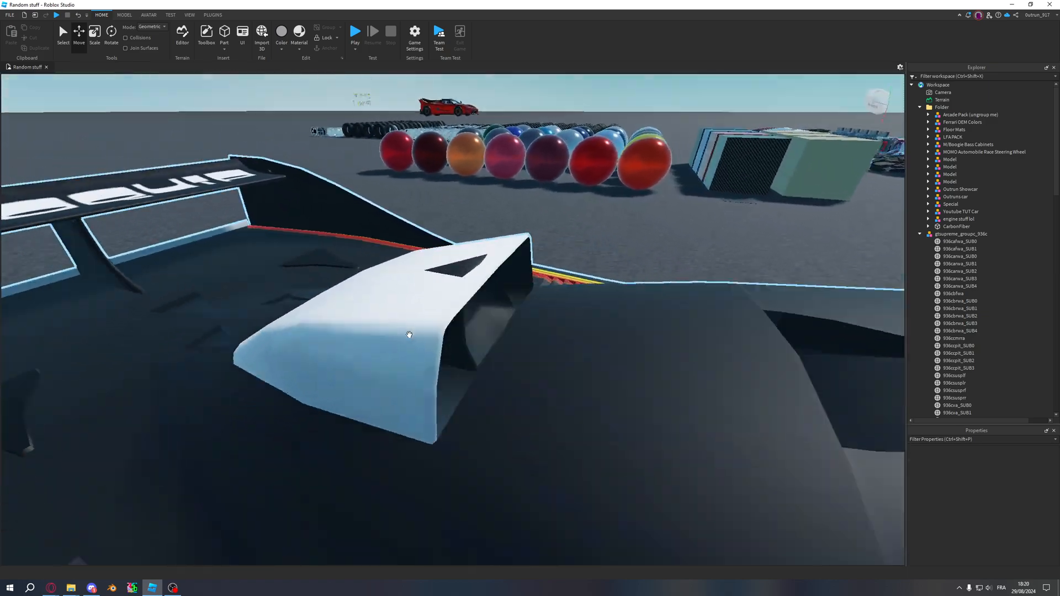
left_click(406, 335)
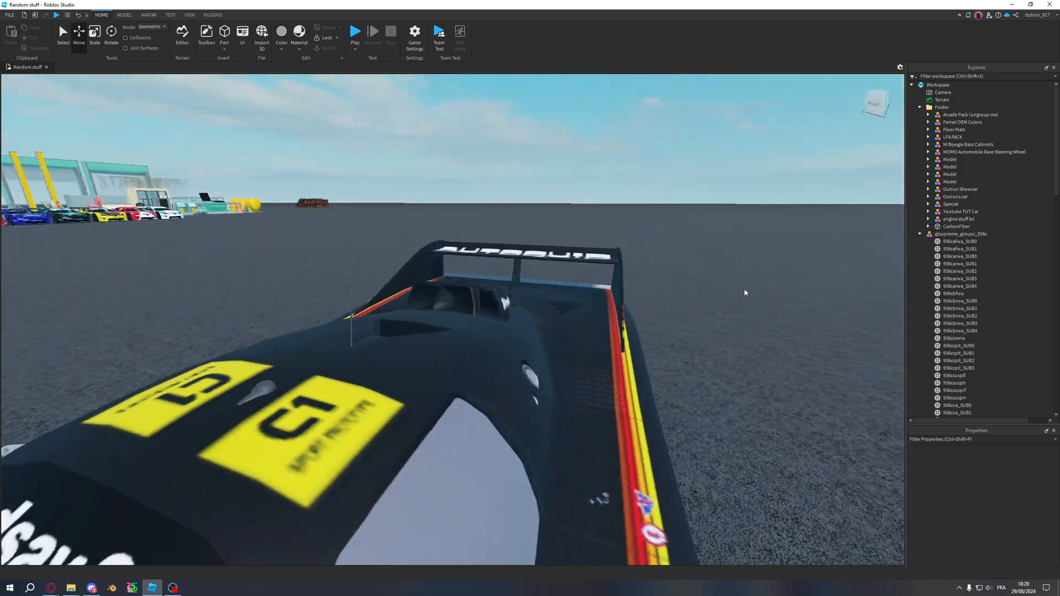
left_click(960, 233)
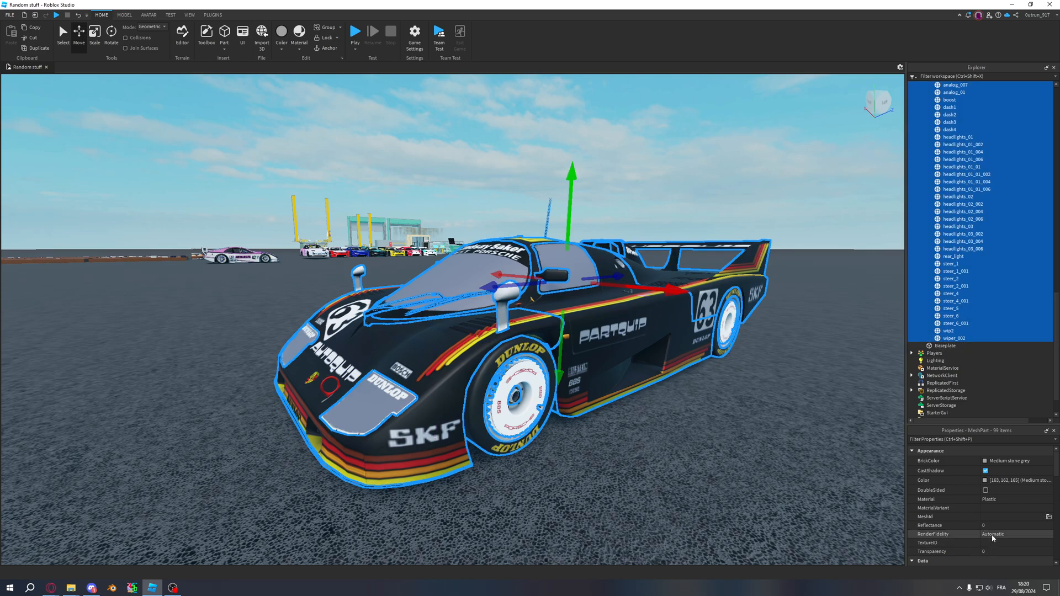
- Set the Material of all selected mesh parts to SmoothPlastic
left_click(1014, 500)
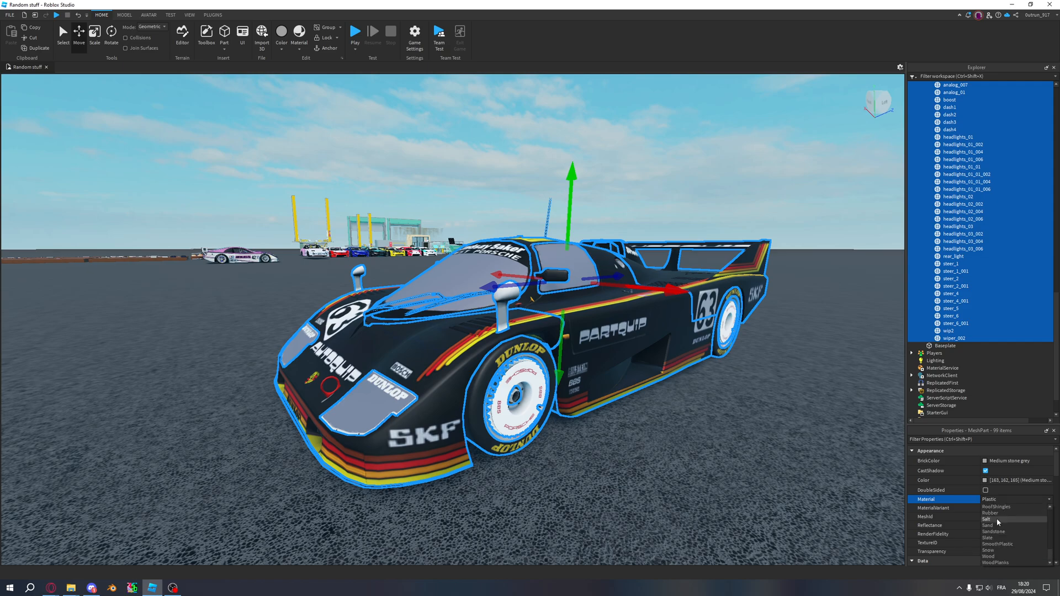
left_click(998, 544)
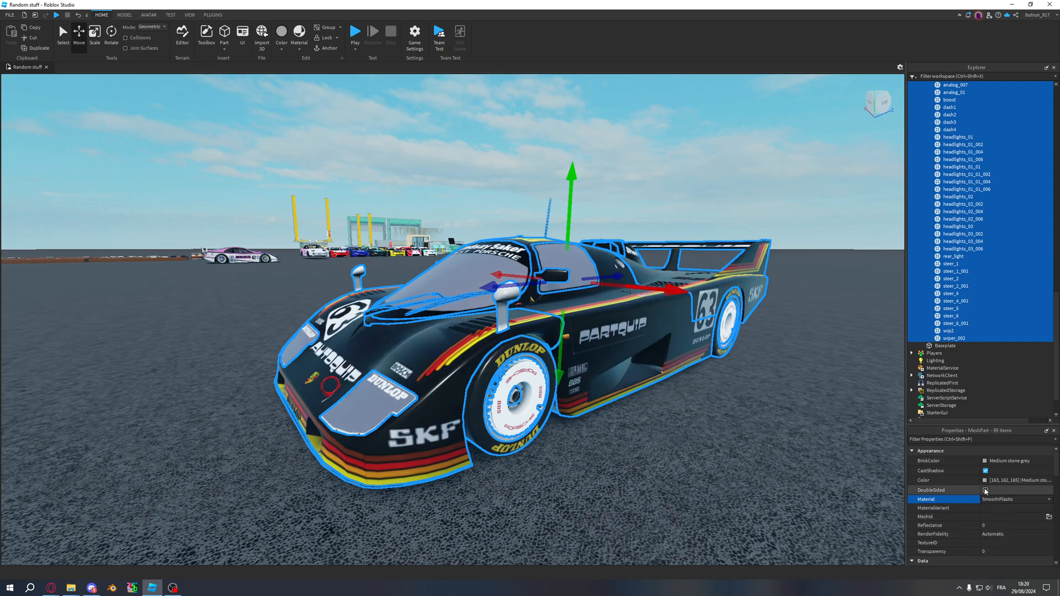
left_click(985, 490)
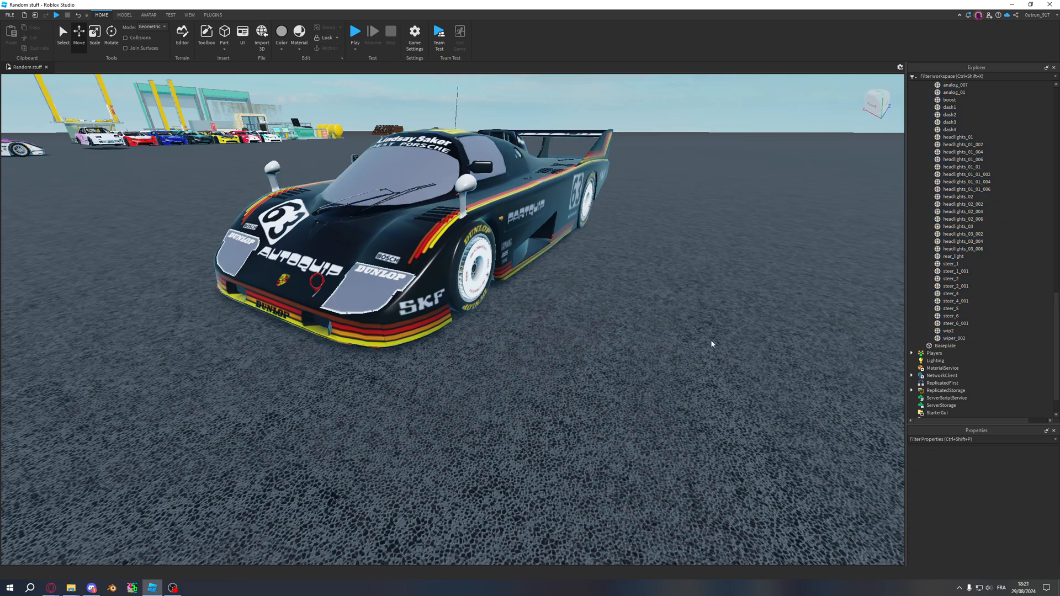
scroll("up", 3)
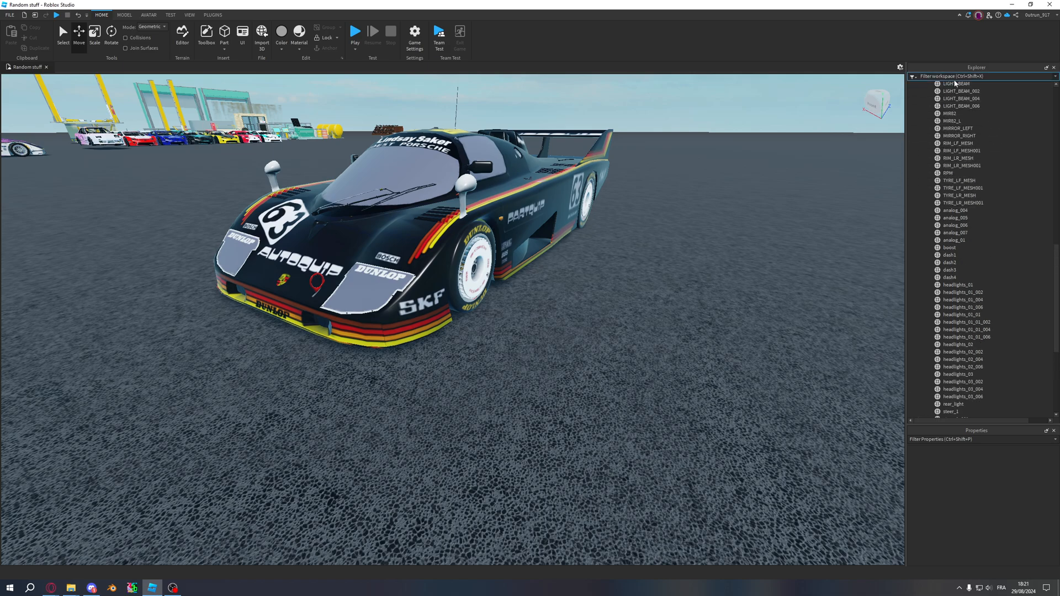
type("blu")
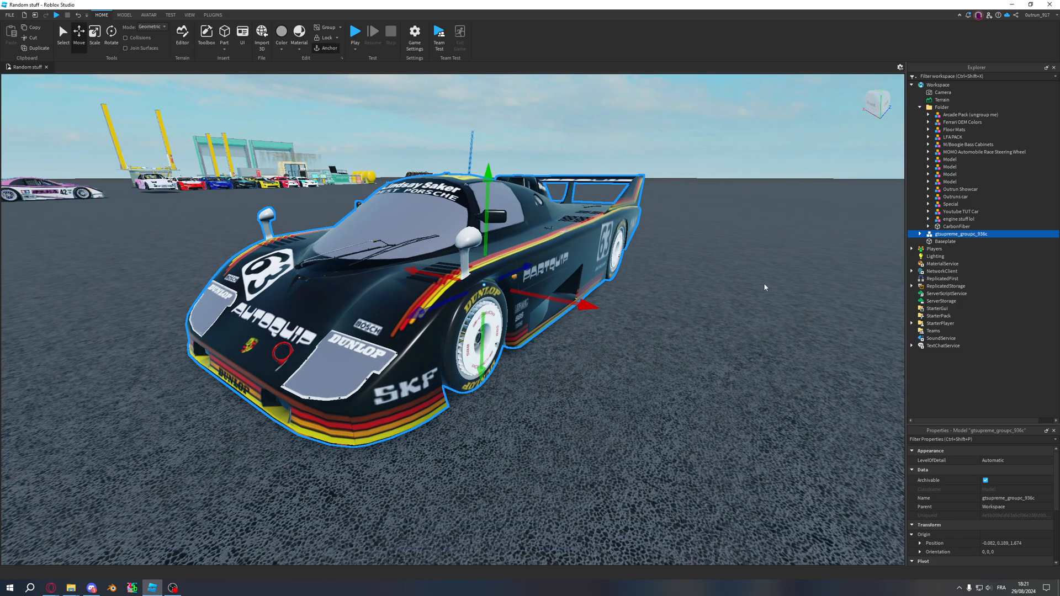
mouse_move(726, 280)
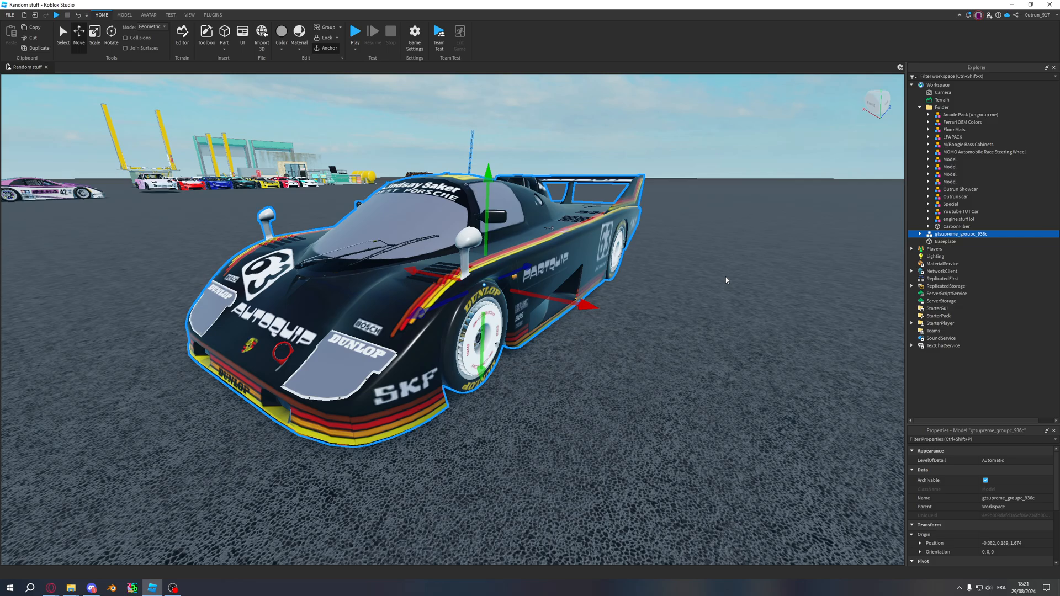